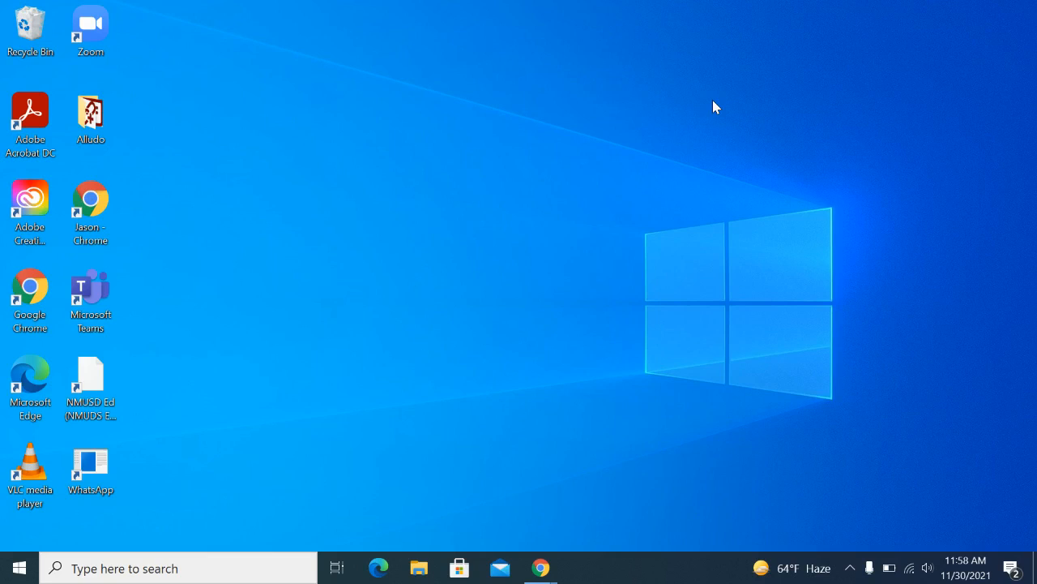
mouse_move(392, 152)
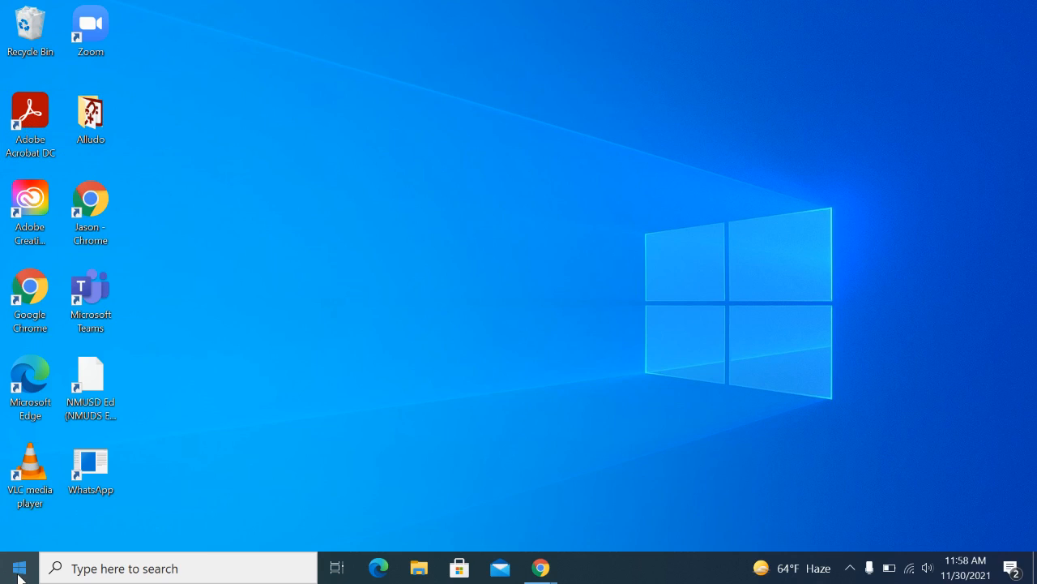
Launch Adobe Acrobat DC from the Windows Start menu app list
left_click(17, 567)
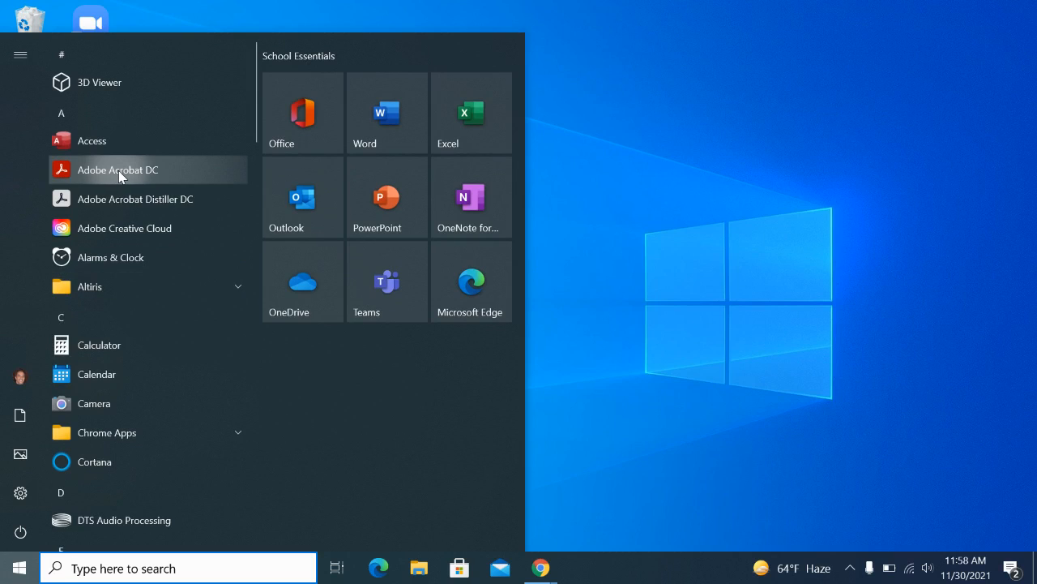
left_click(116, 170)
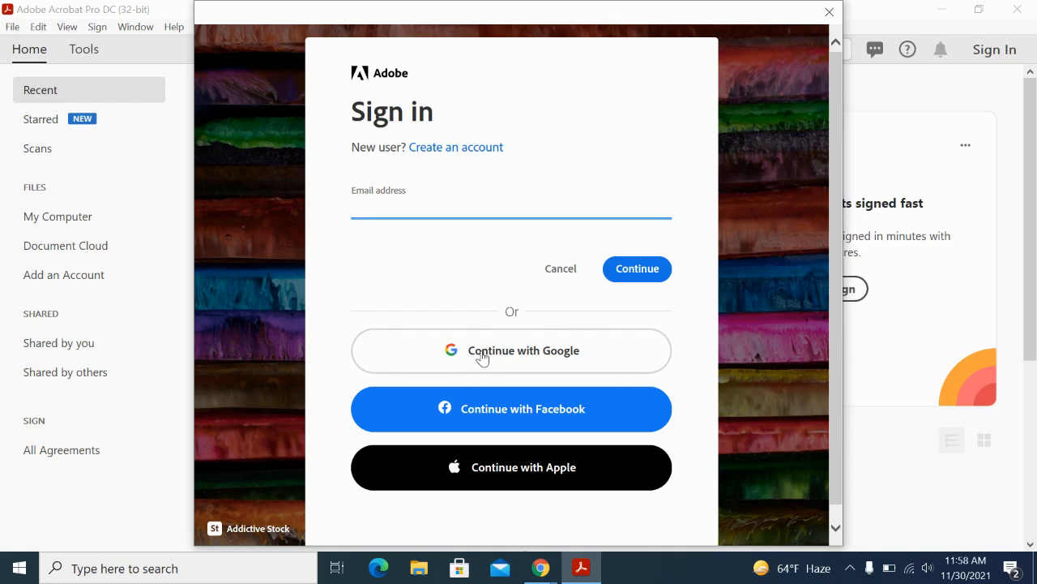
Sign in to Acrobat by continuing with a Google account
left_click(513, 350)
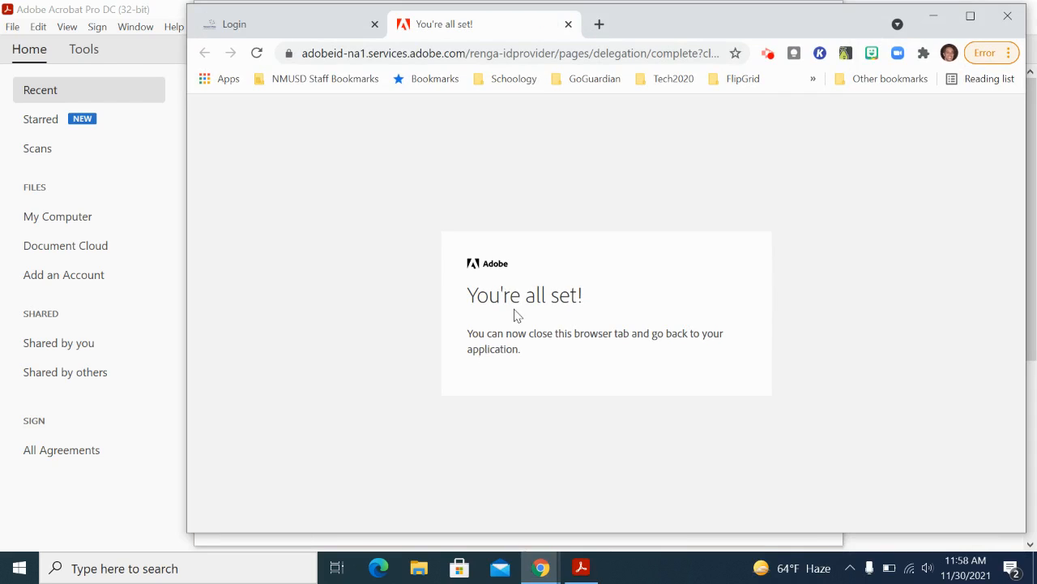
mouse_move(587, 321)
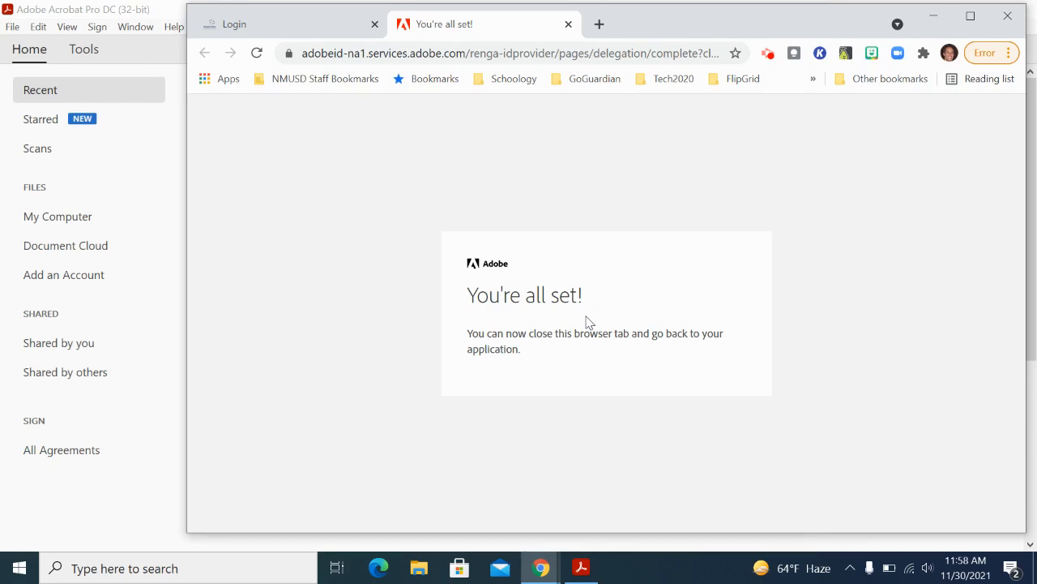
mouse_move(937, 16)
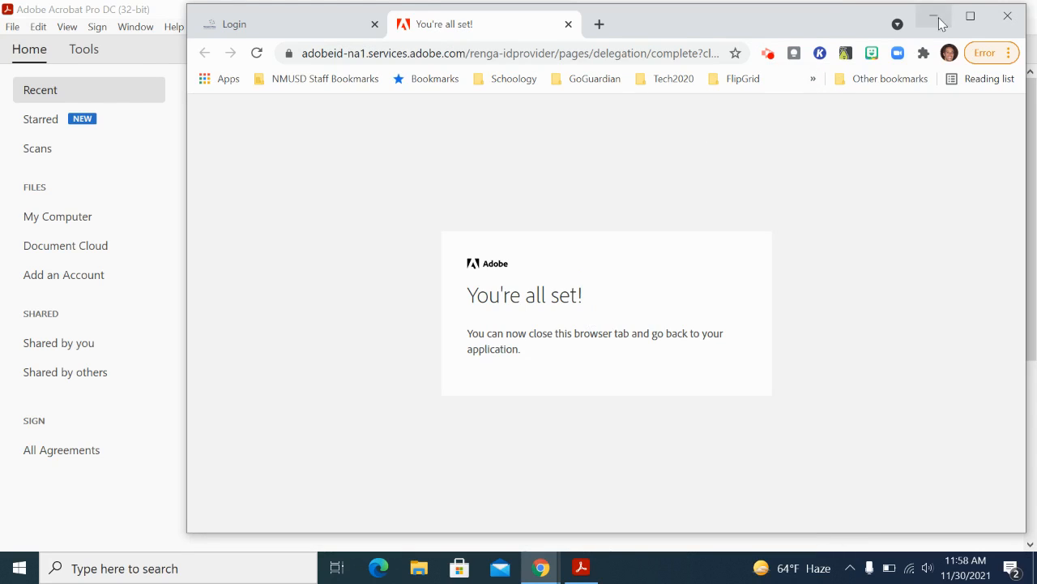
mouse_move(936, 16)
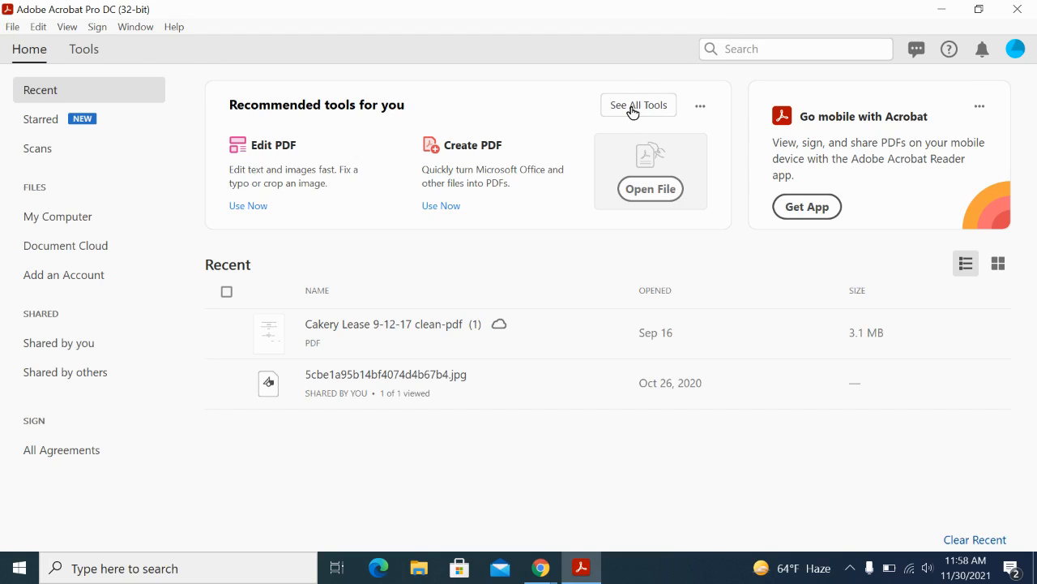
mouse_move(638, 104)
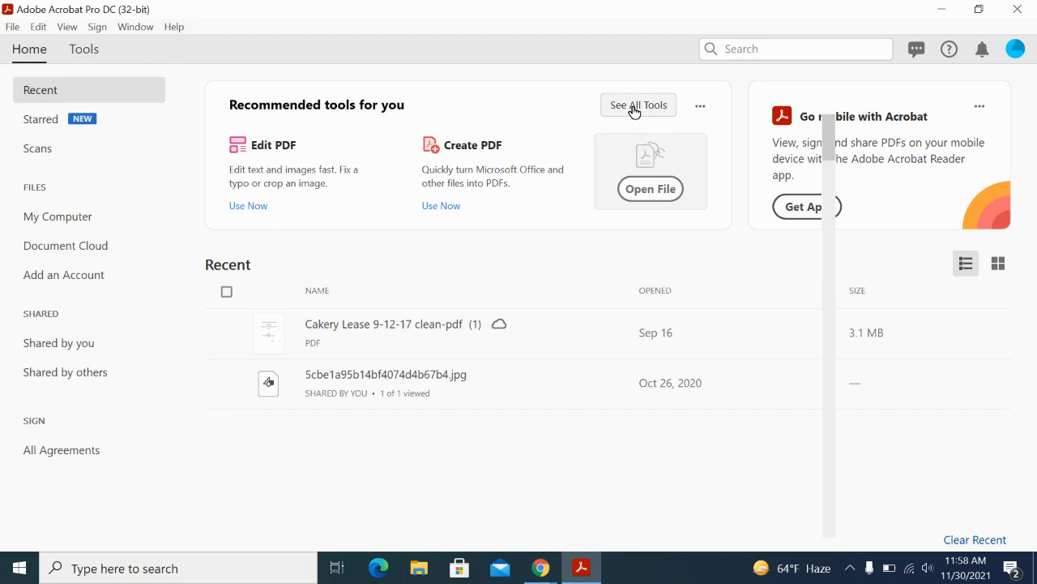
Start the Prepare Form tool from the full Acrobat tools list under Forms & Signatures
left_click(639, 106)
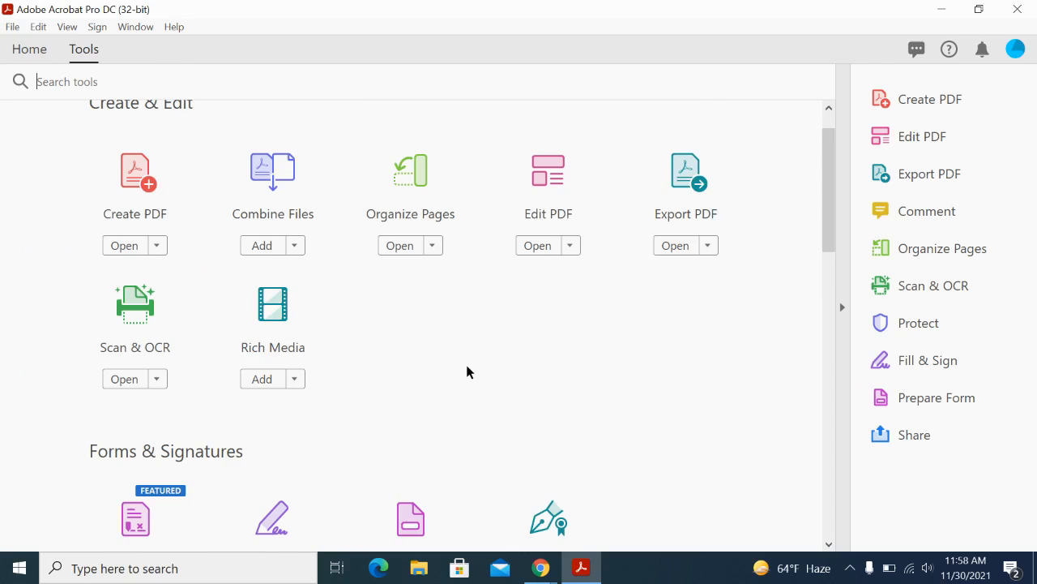
scroll("down", 3)
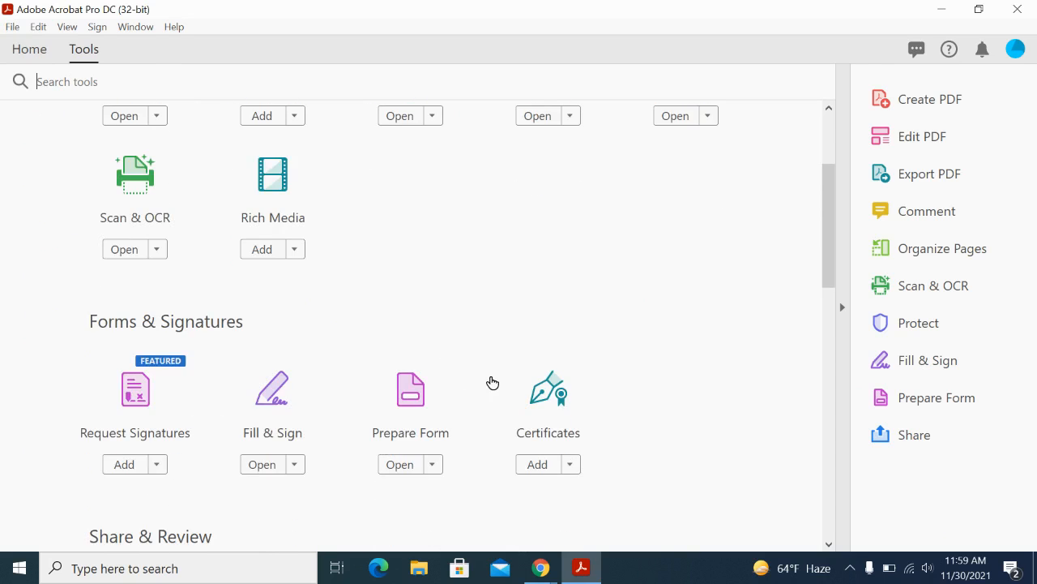
mouse_move(411, 402)
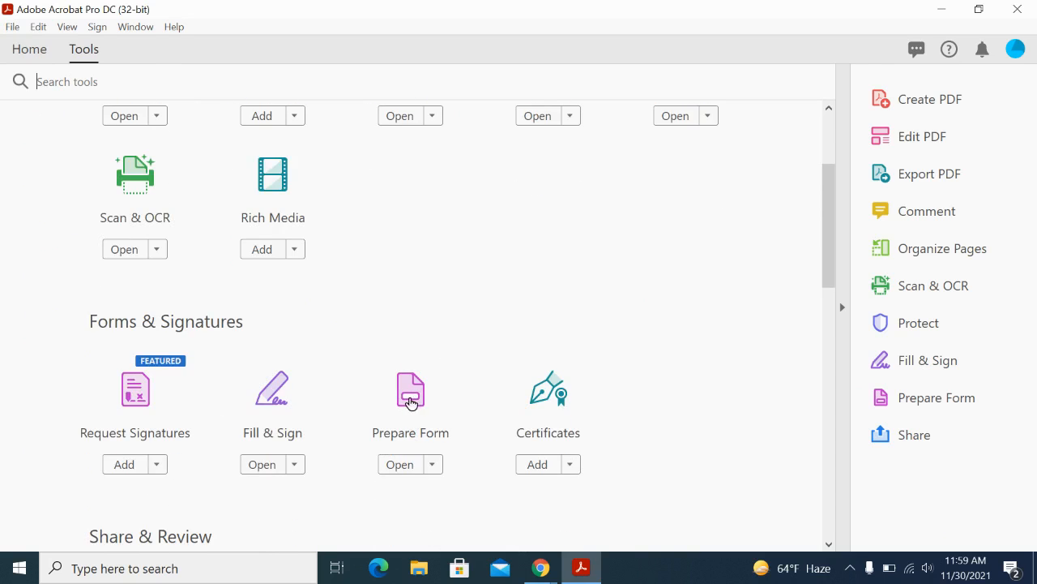
left_click(410, 391)
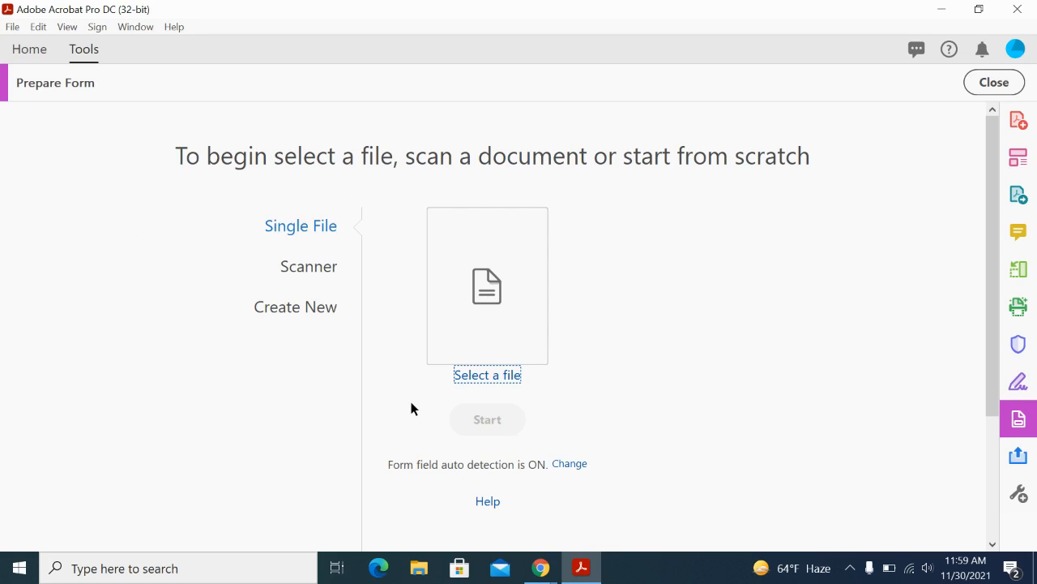
mouse_move(408, 370)
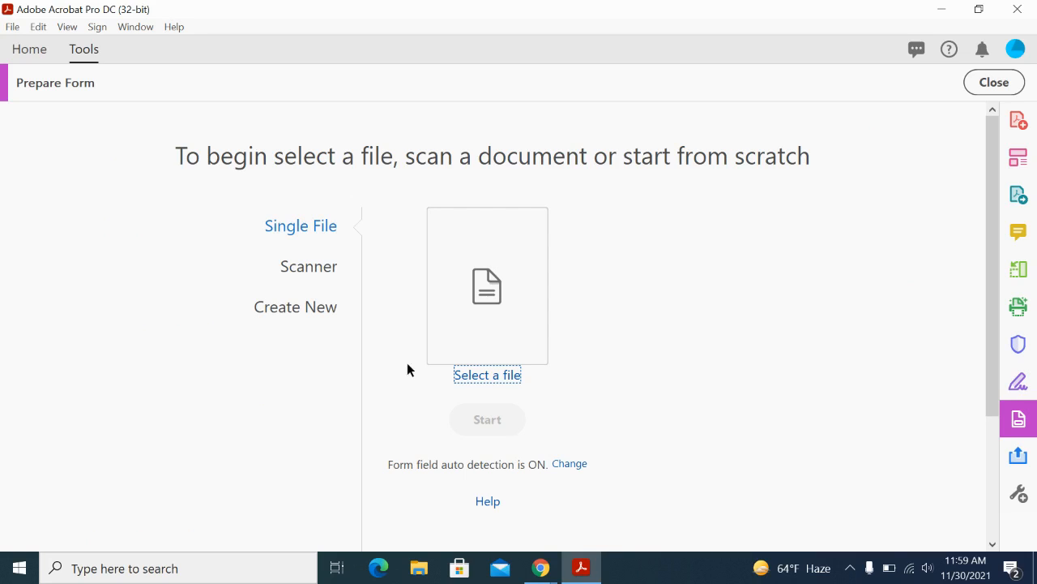
mouse_move(412, 292)
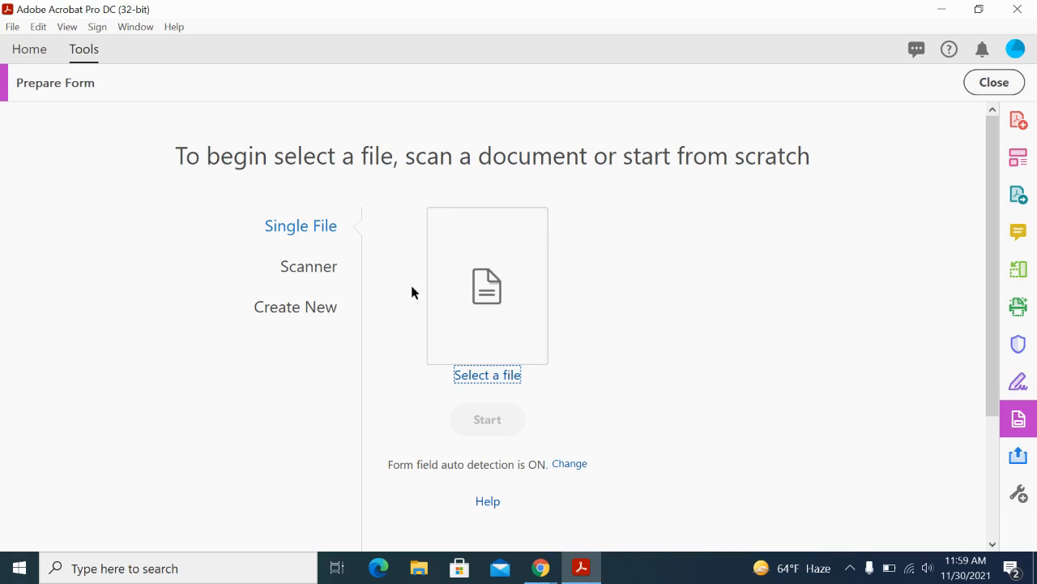
mouse_move(498, 386)
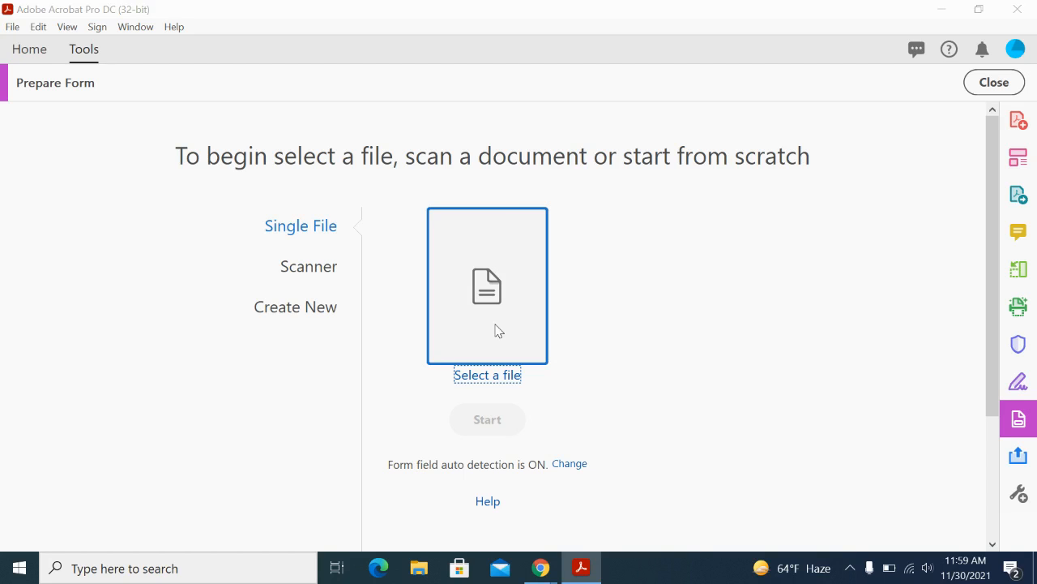
Select the Family Charter (2) PDF from Downloads as the form source file
left_click(486, 374)
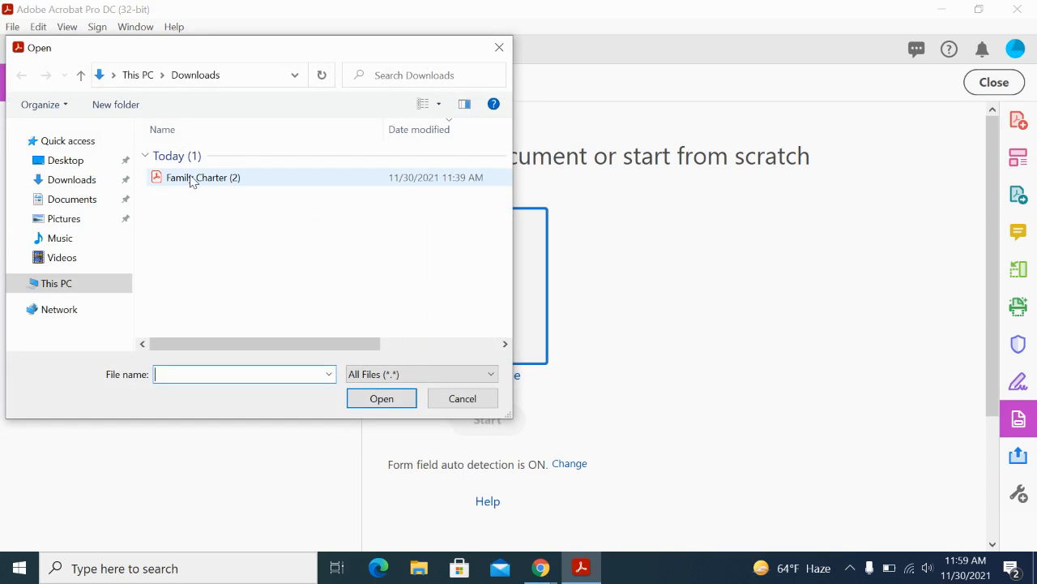
left_click(204, 177)
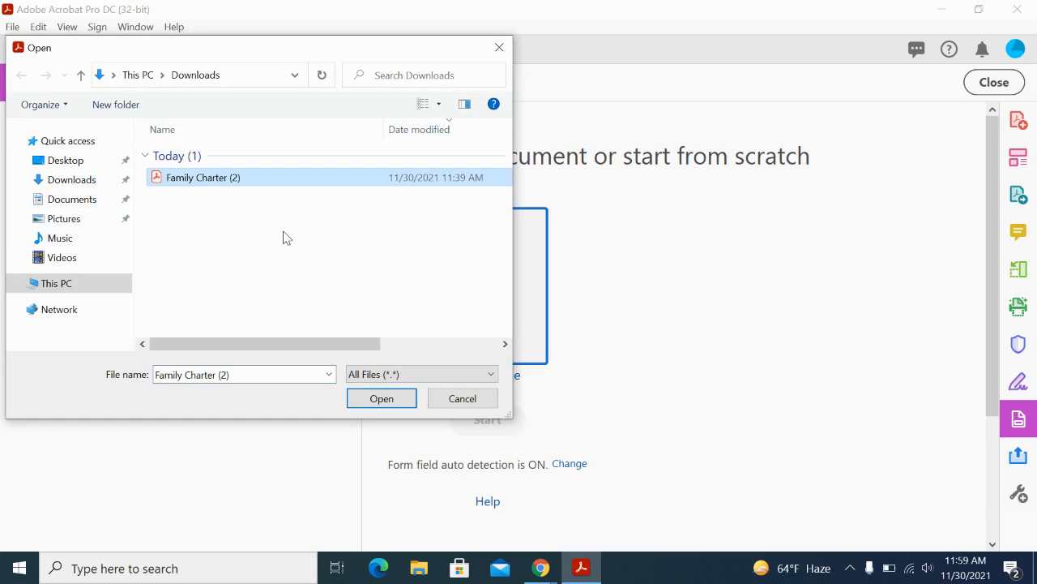
mouse_move(381, 398)
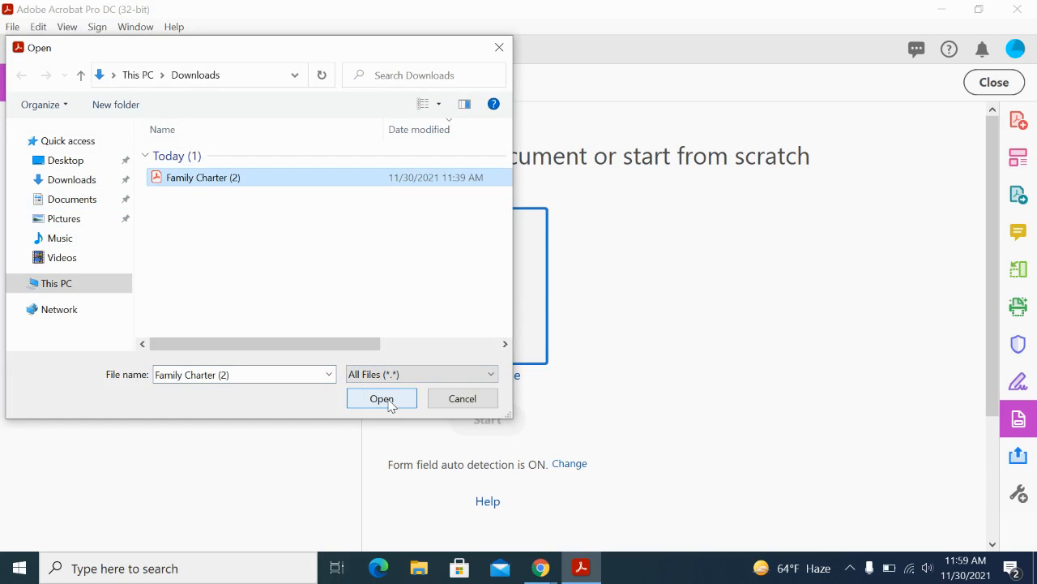
left_click(381, 399)
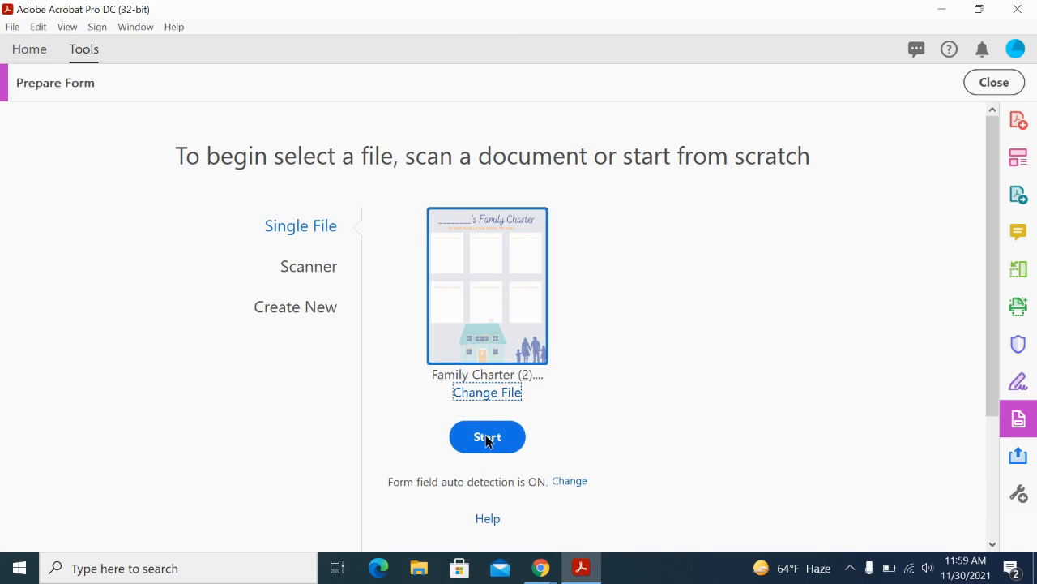
Convert the PDF into a form and select the auto-detected 'undefined' name field
left_click(486, 436)
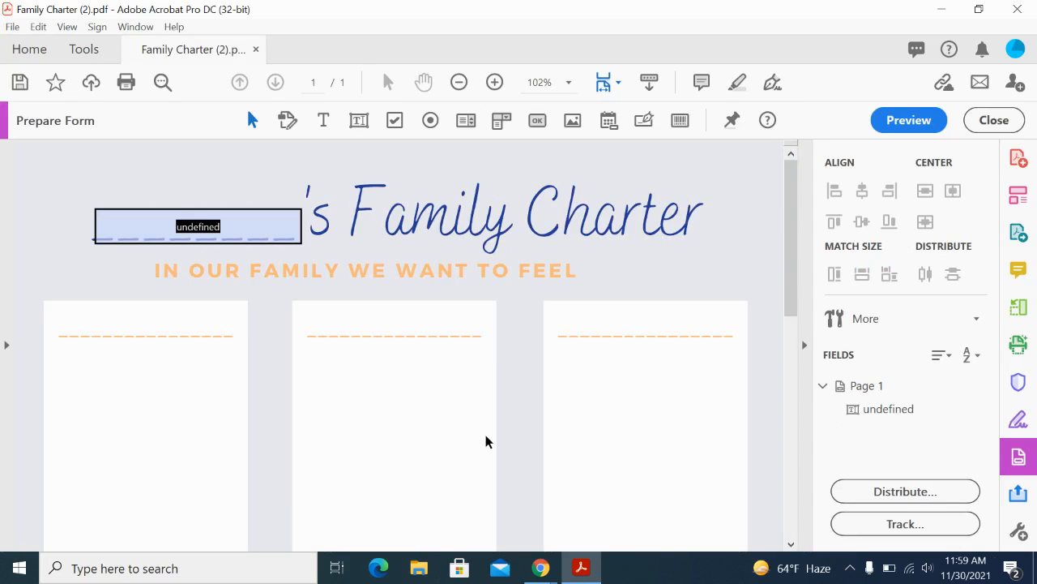
left_click(198, 226)
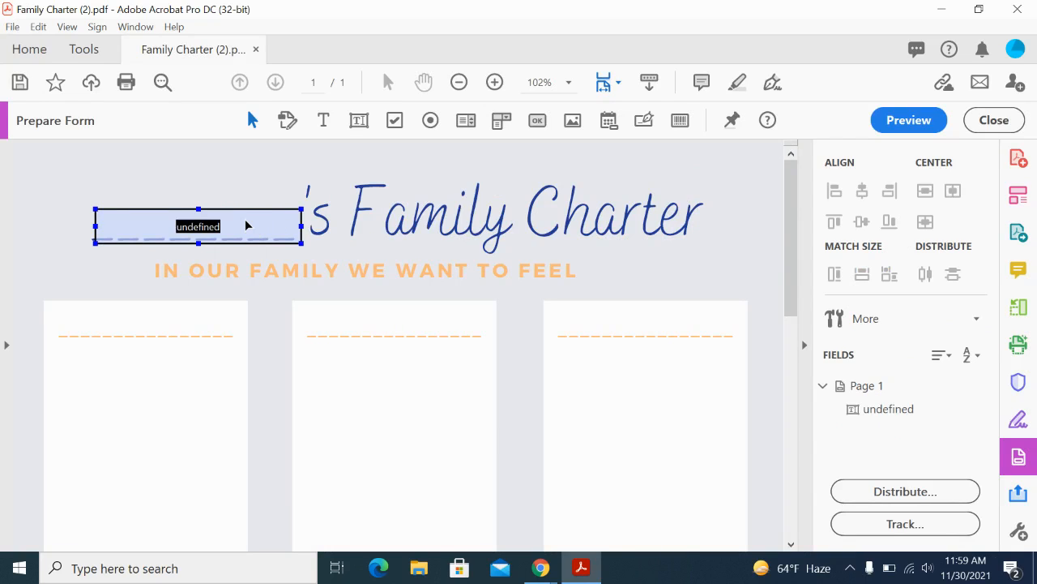
mouse_move(233, 234)
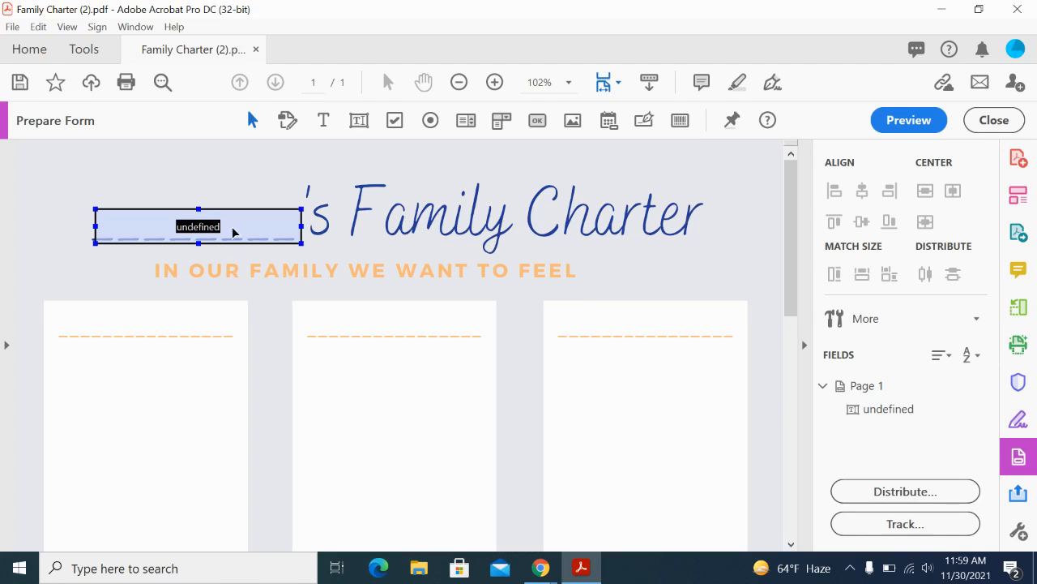
mouse_move(246, 226)
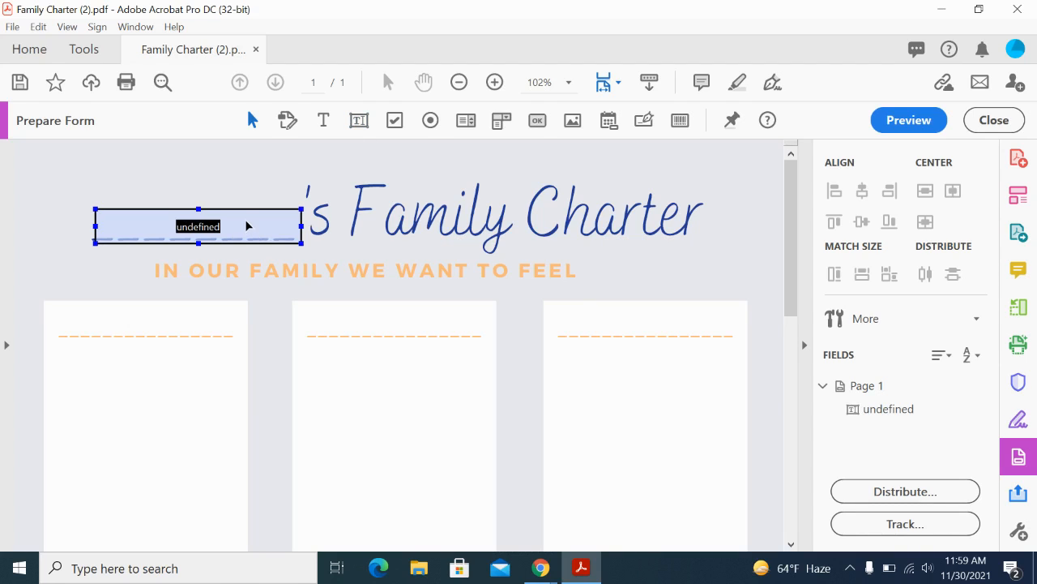
mouse_move(198, 214)
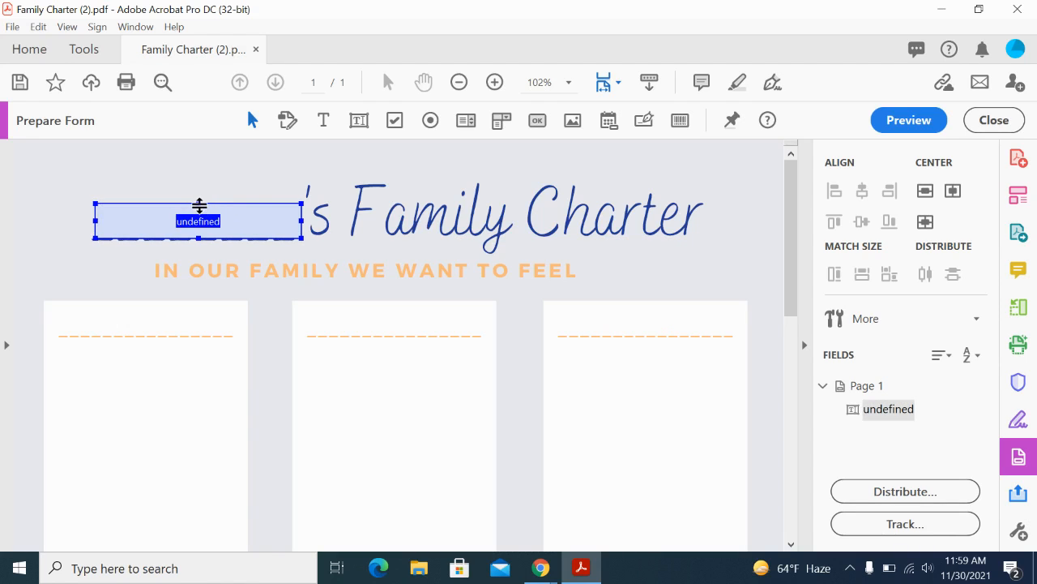
double_click(197, 220)
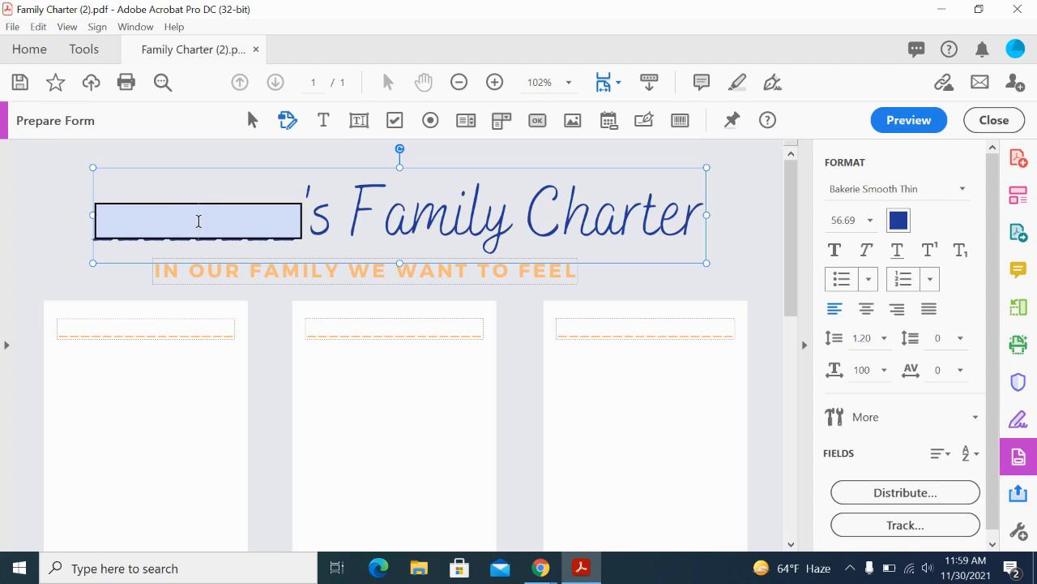
left_click(198, 220)
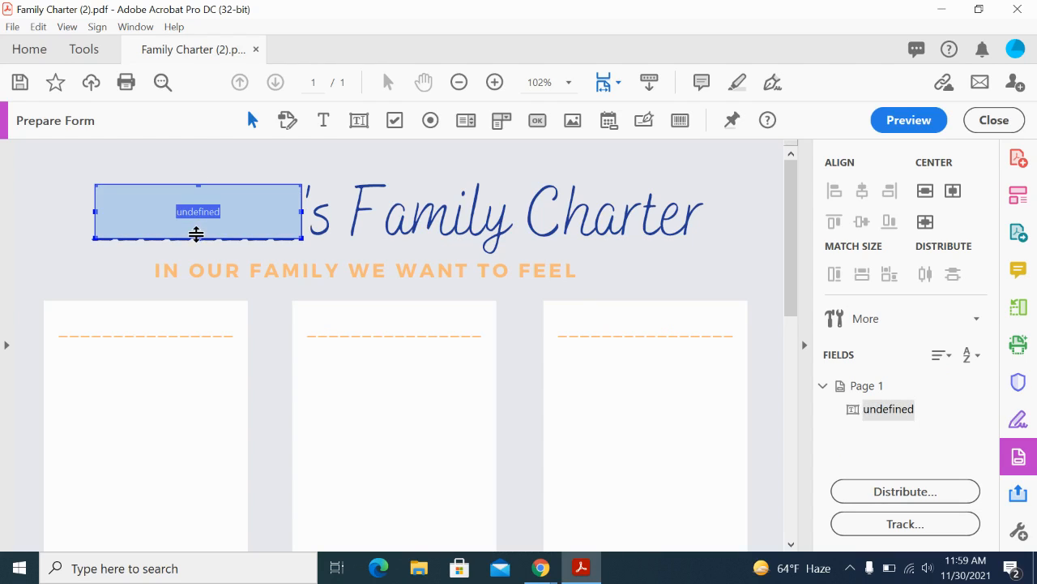
mouse_move(246, 211)
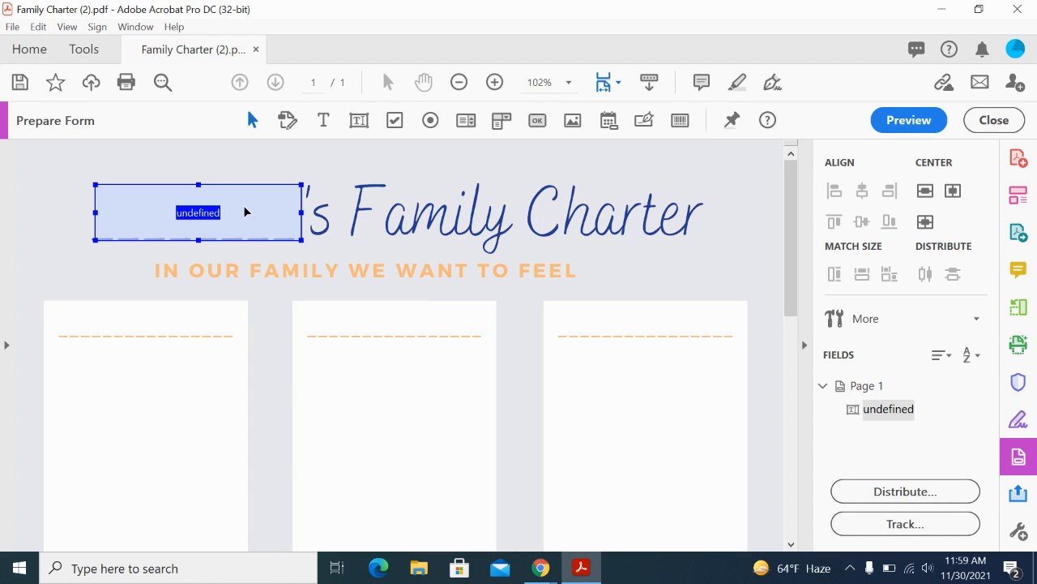
Open the Text Field Properties dialog for the 'undefined' name field
right_click(198, 212)
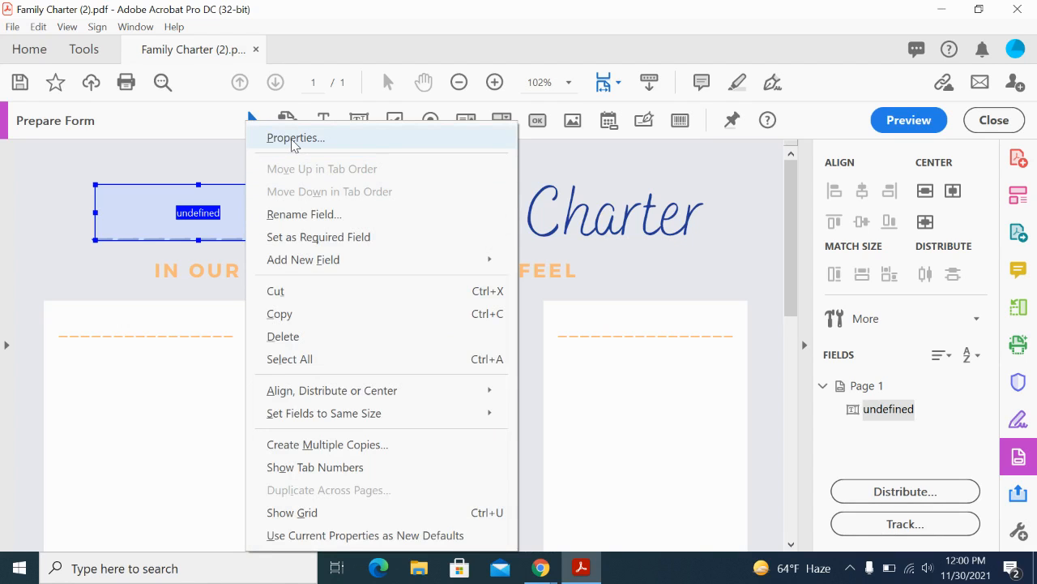
left_click(295, 136)
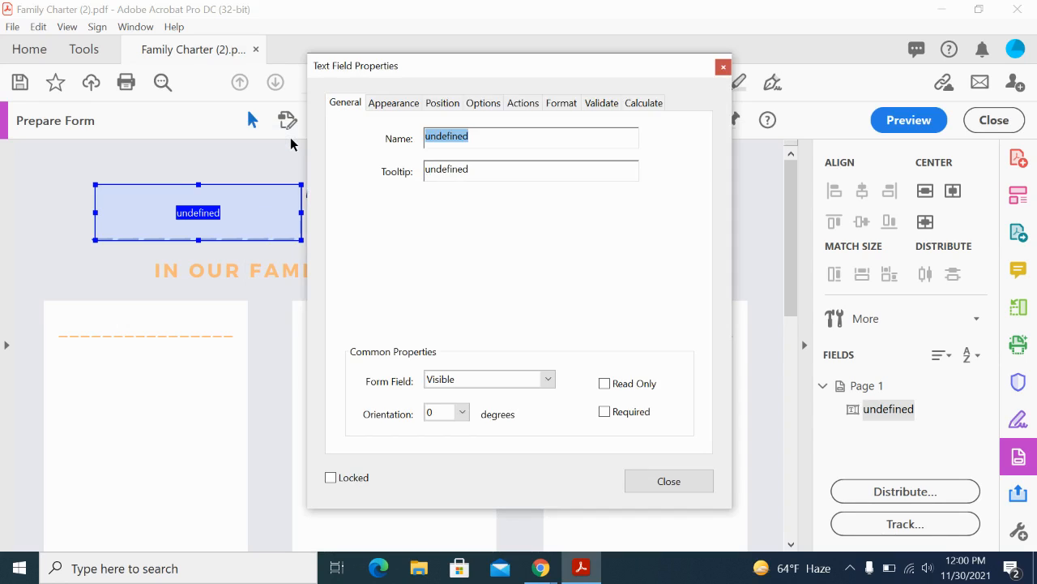
mouse_move(383, 81)
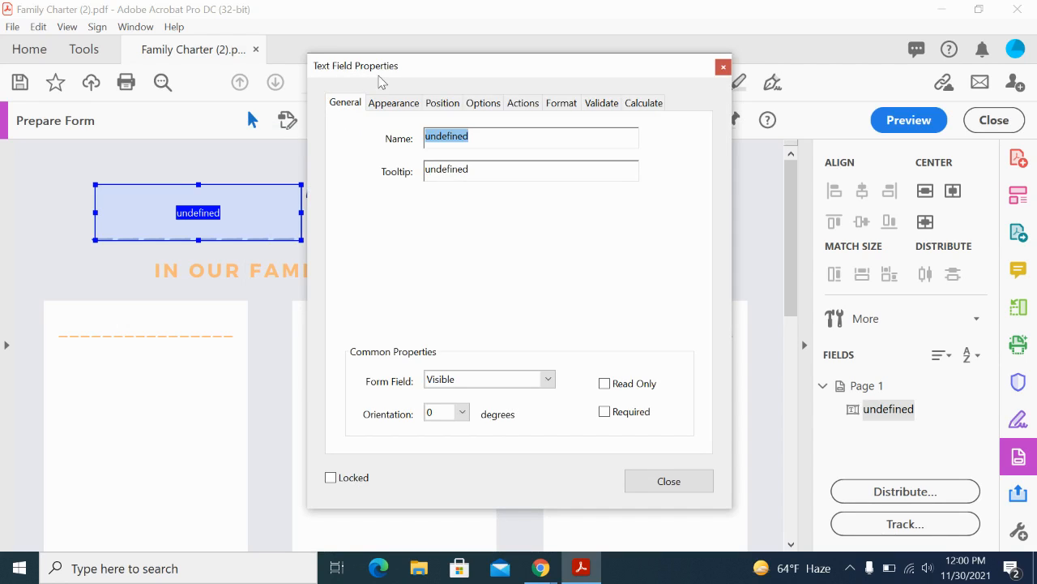
mouse_move(496, 278)
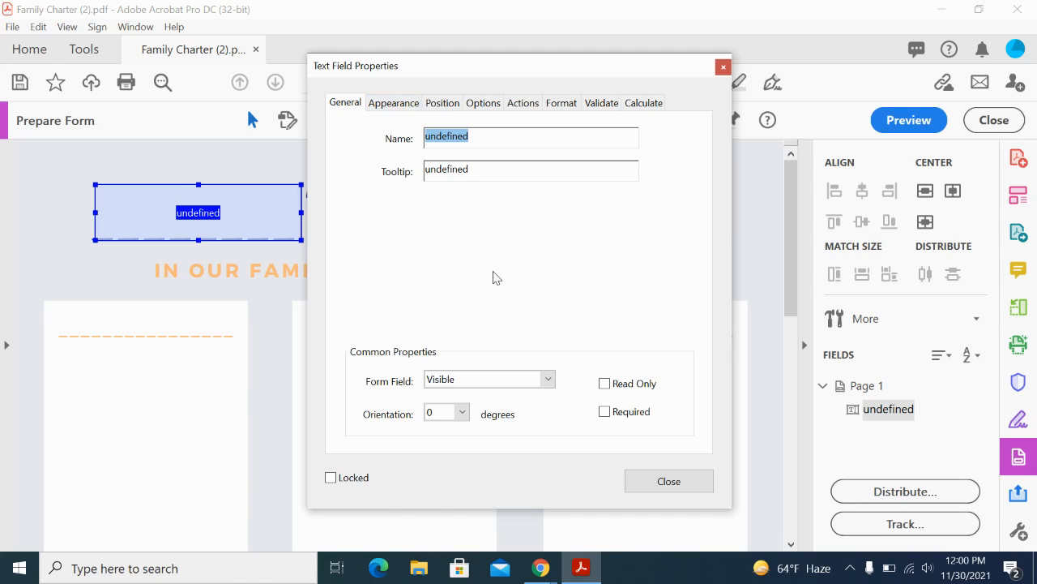
mouse_move(393, 102)
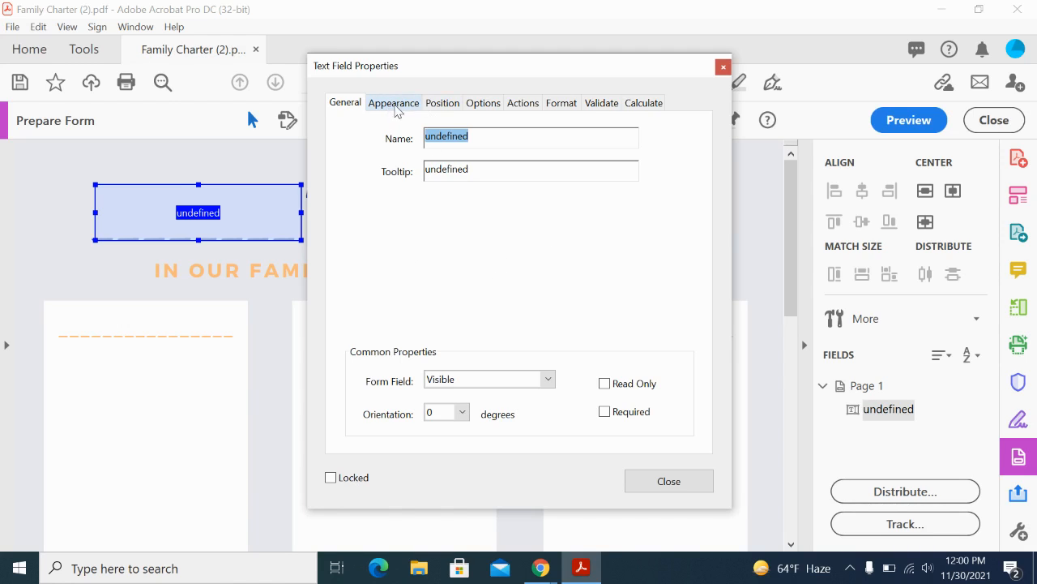
Review the name field's Appearance settings, keeping font size Auto with Helvetica
left_click(392, 102)
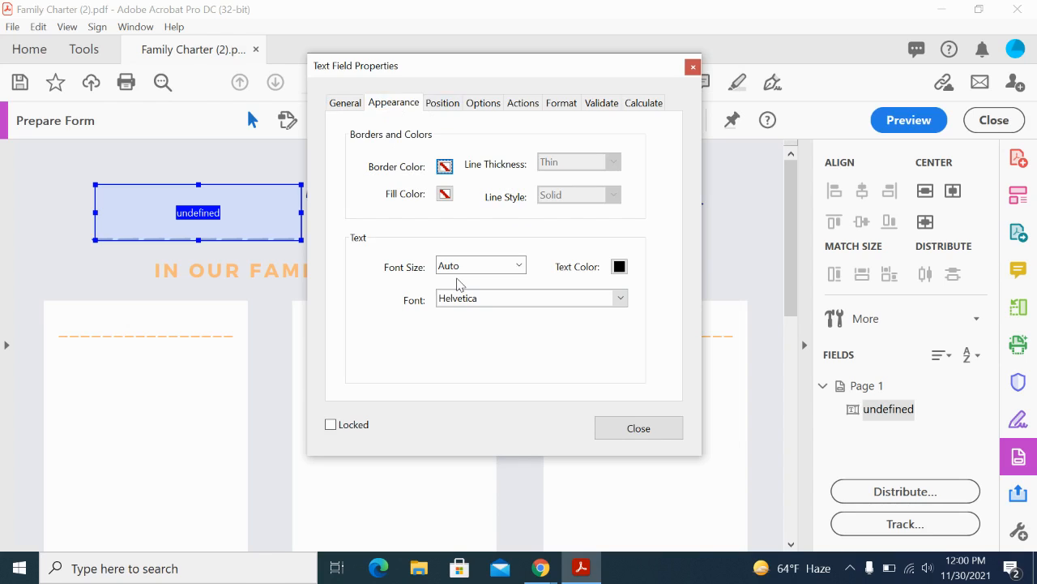
mouse_move(544, 285)
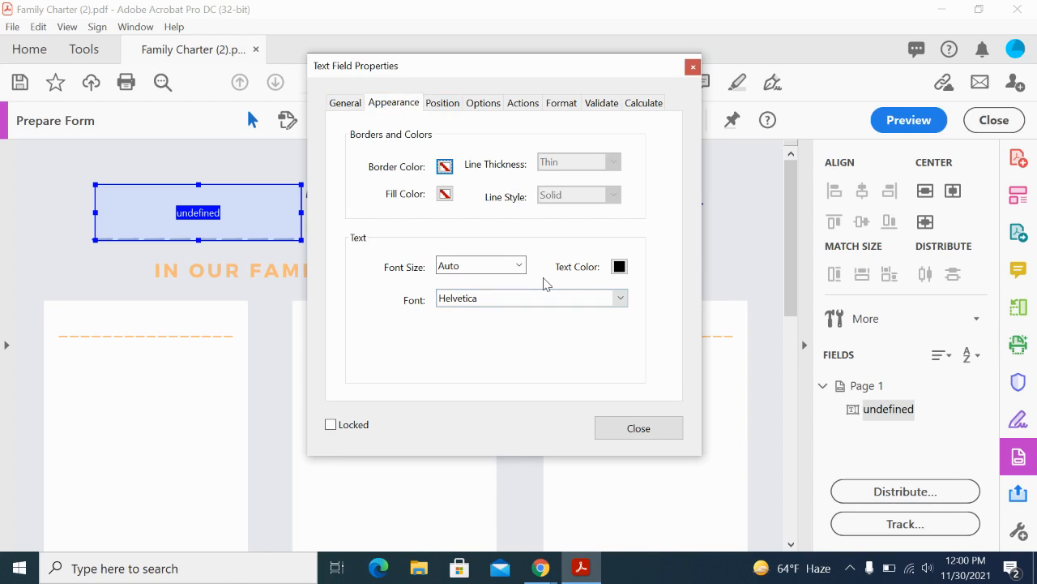
left_click(478, 265)
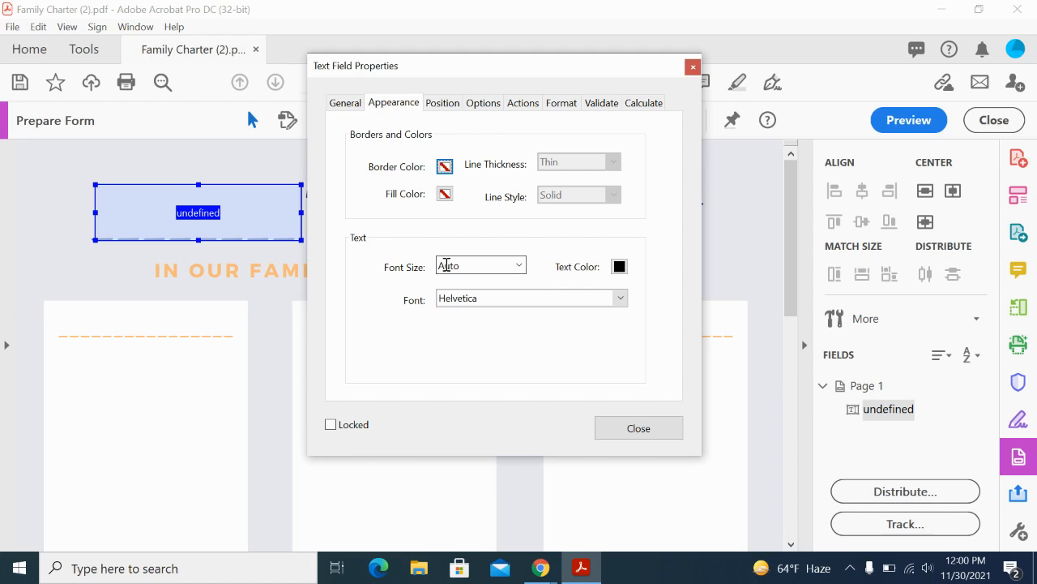
left_click(518, 266)
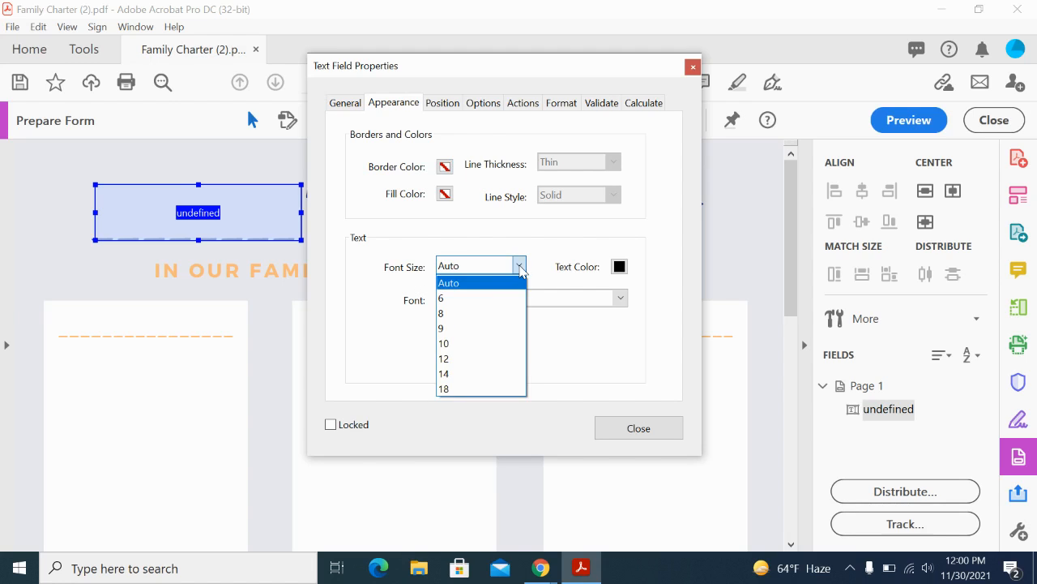
mouse_move(457, 373)
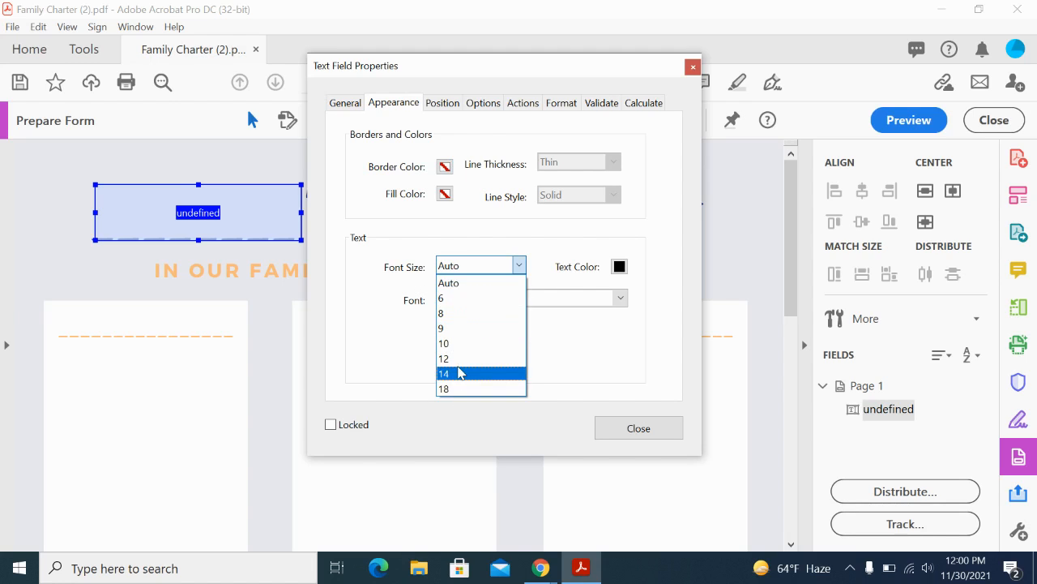
mouse_move(481, 328)
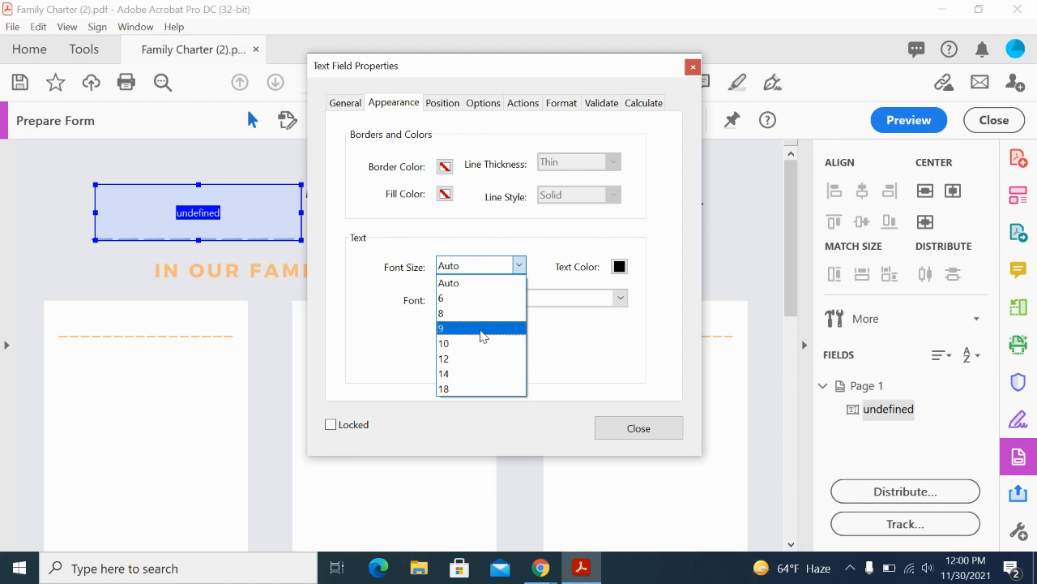
mouse_move(460, 282)
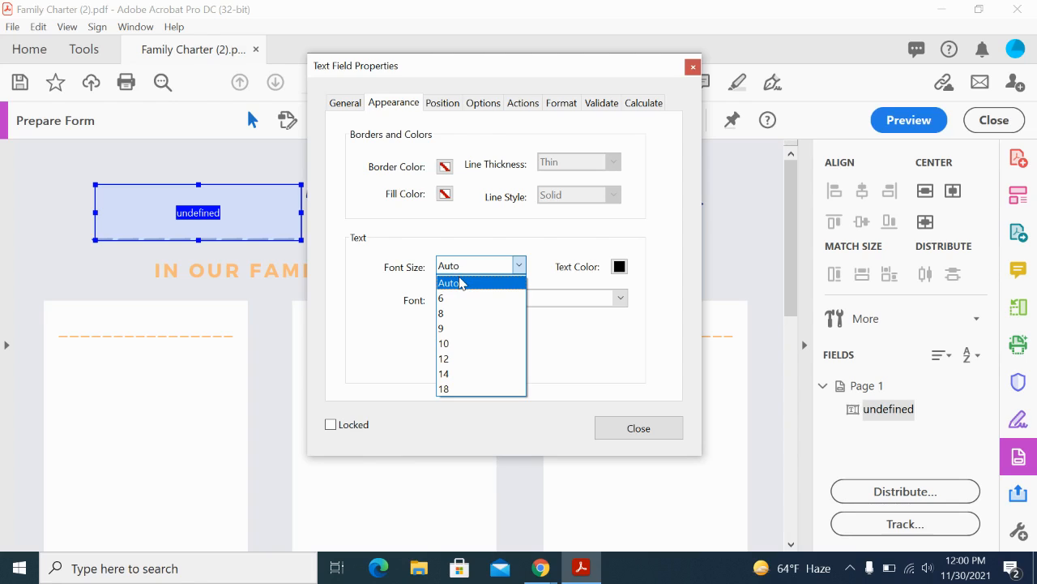
mouse_move(464, 285)
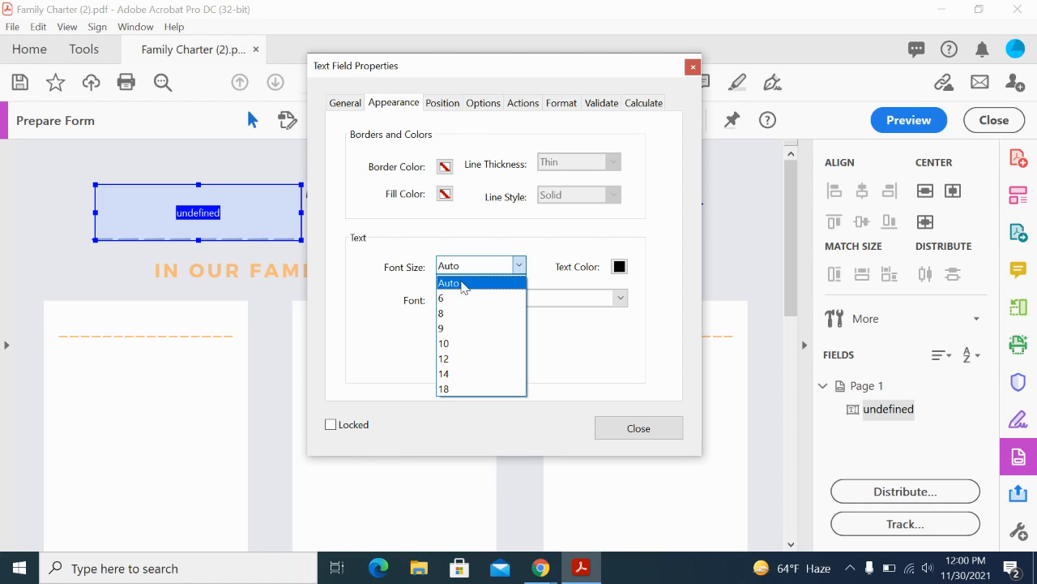
mouse_move(463, 290)
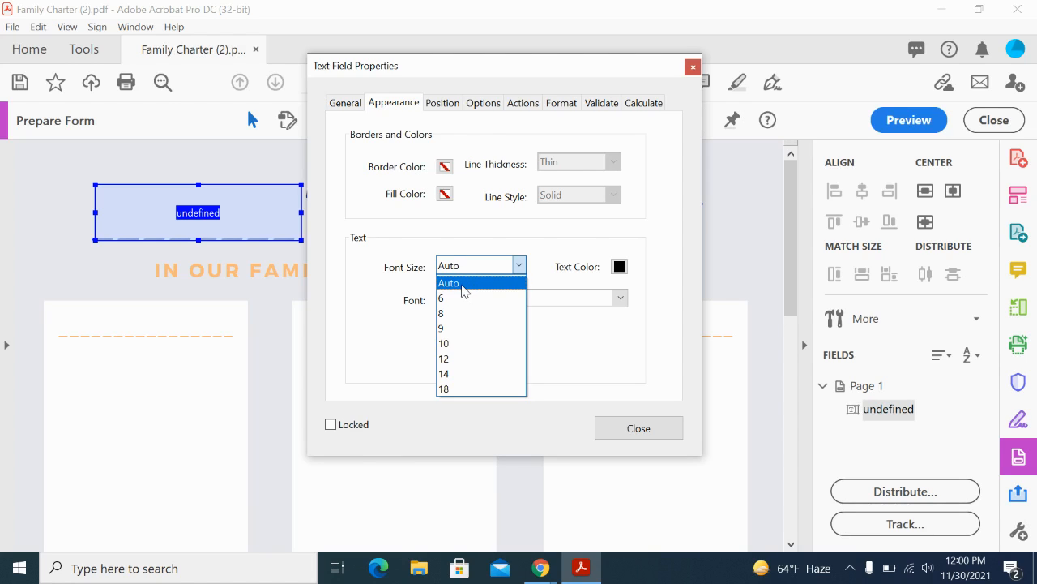
left_click(449, 282)
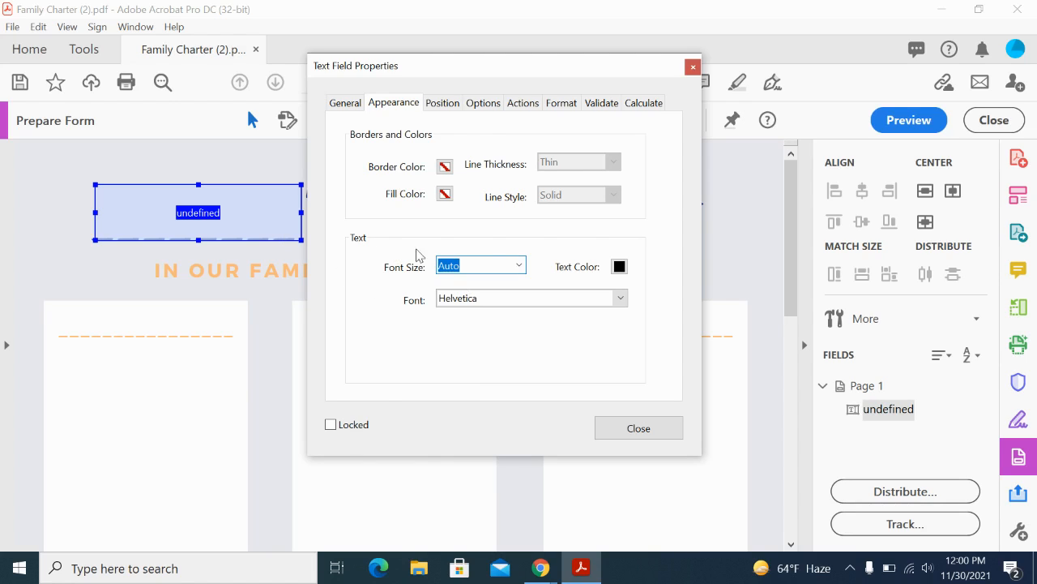
mouse_move(503, 136)
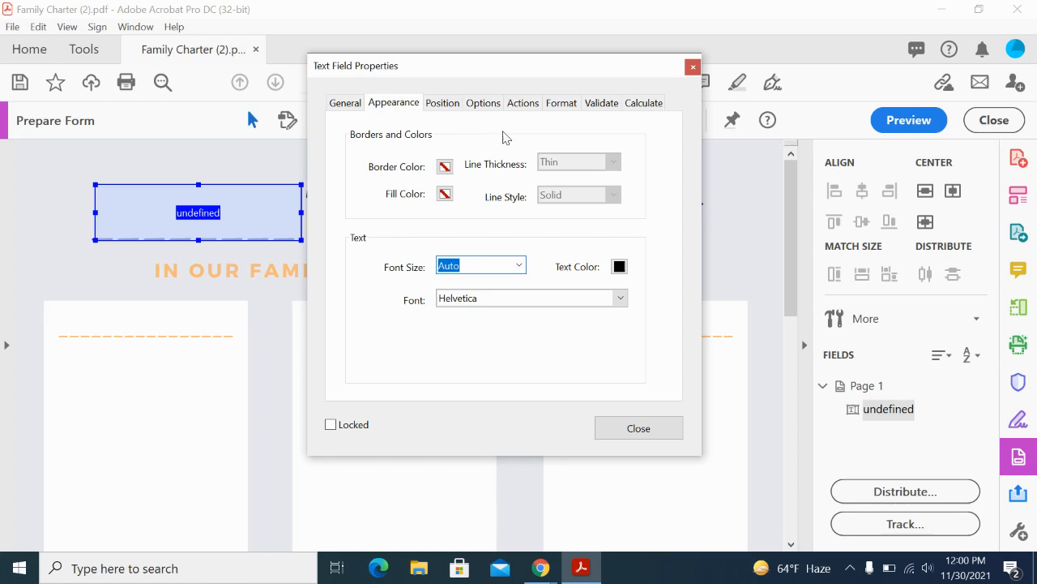
mouse_move(483, 102)
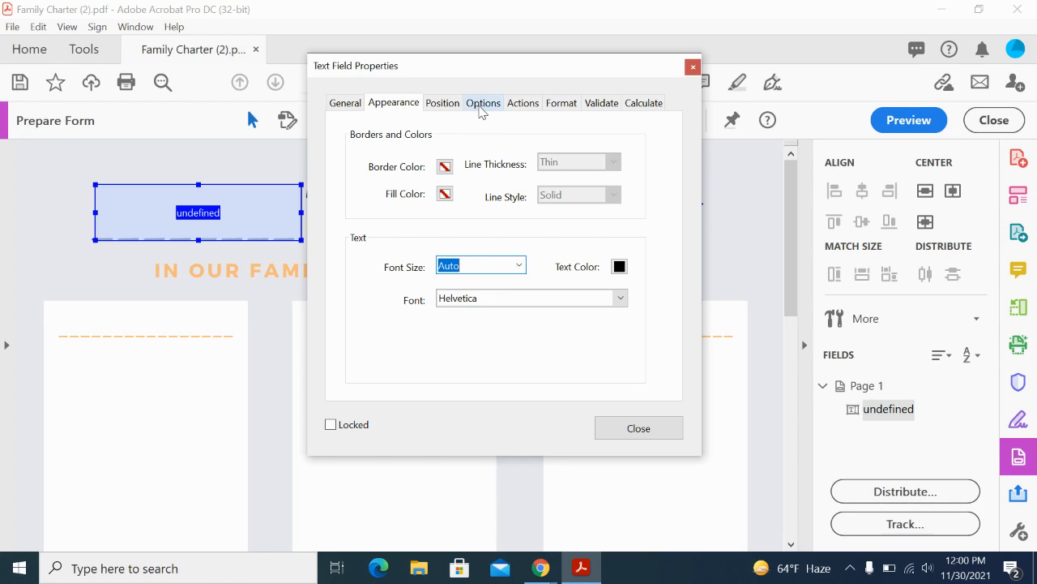
mouse_move(477, 120)
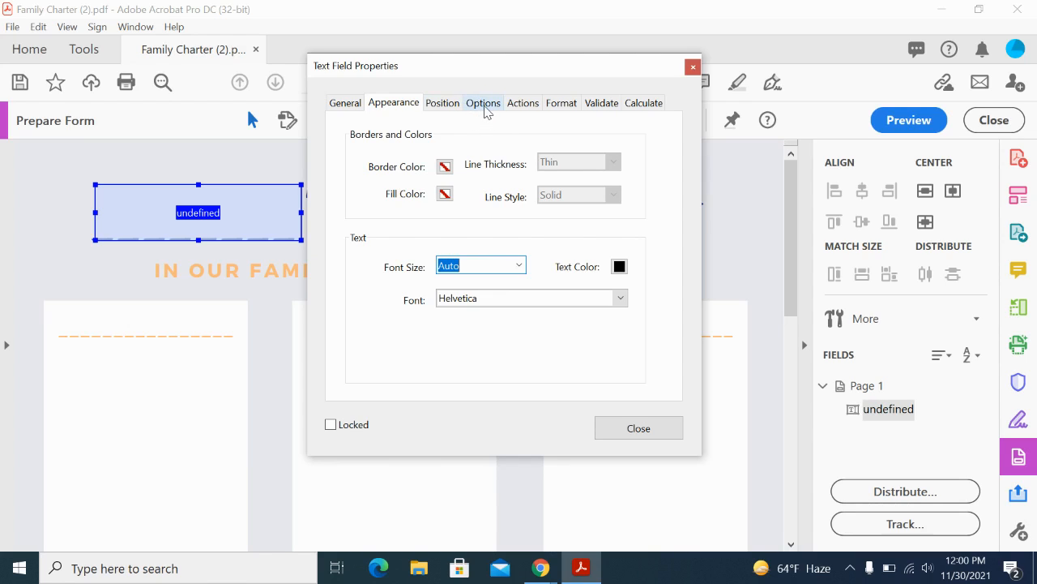
Enable Allow Rich Text Formatting for the name field and close its properties
left_click(483, 102)
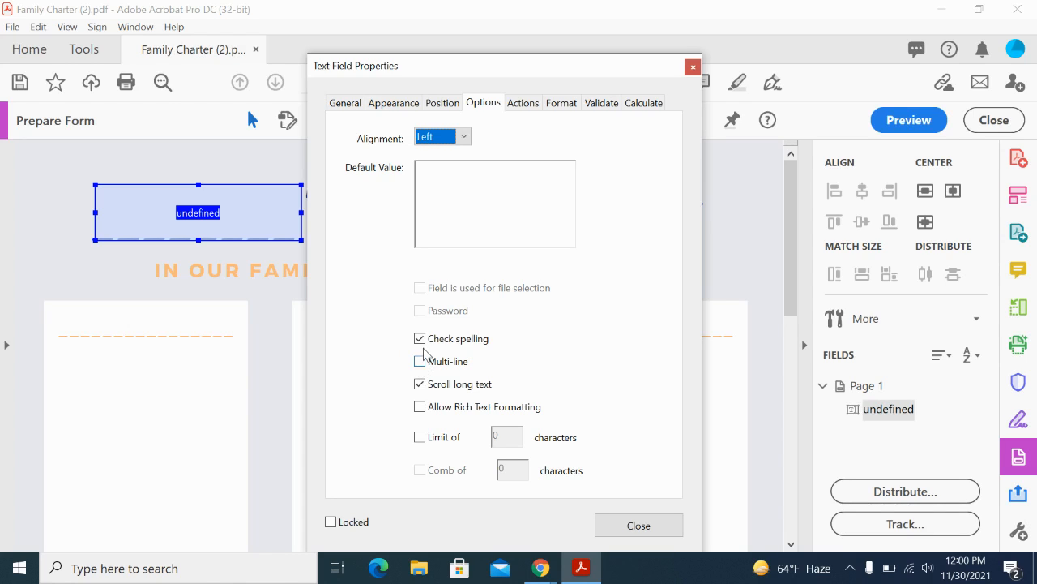
mouse_move(454, 398)
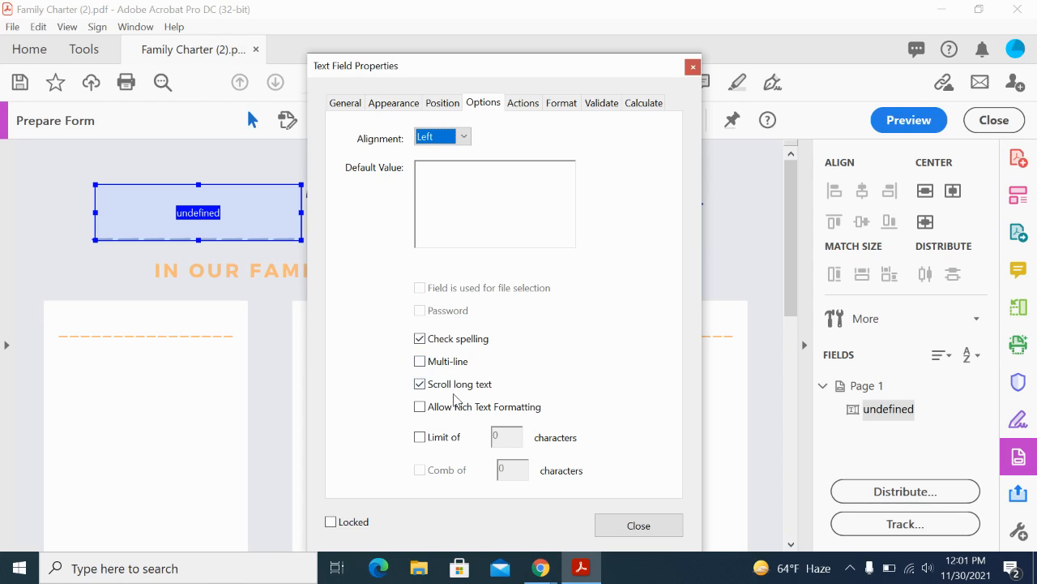
mouse_move(306, 247)
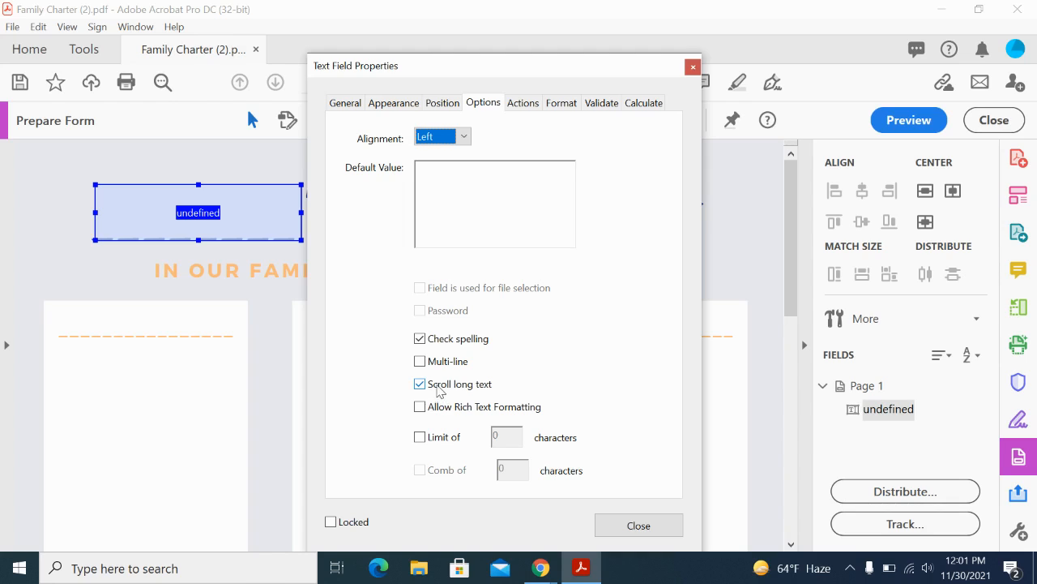
mouse_move(430, 333)
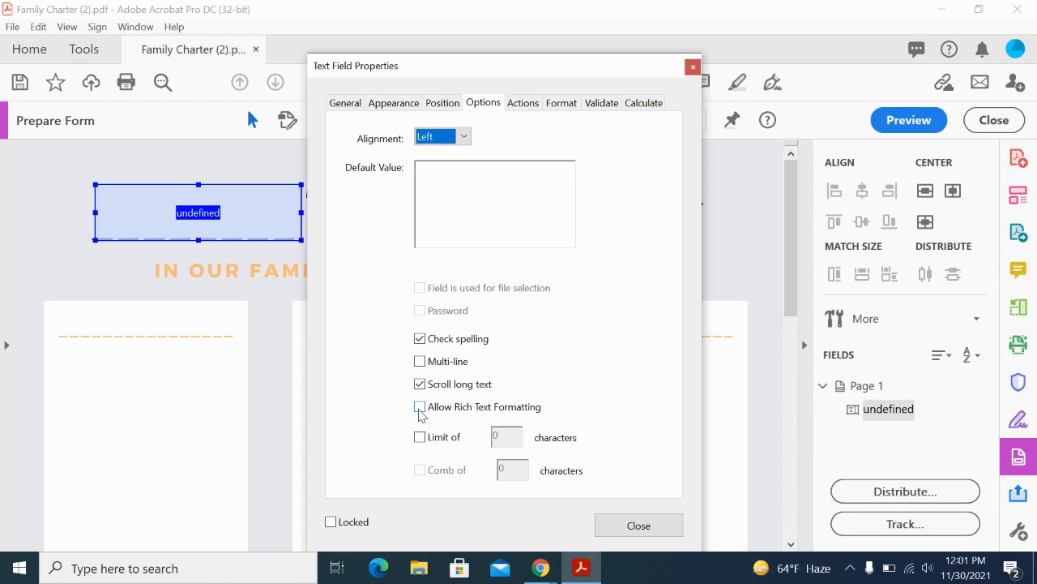
left_click(420, 407)
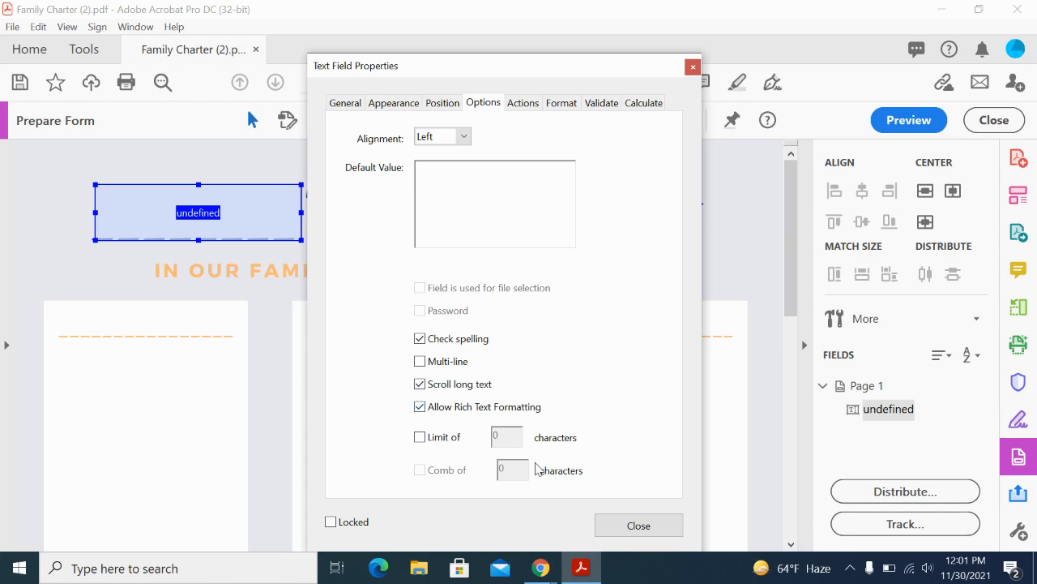
mouse_move(632, 493)
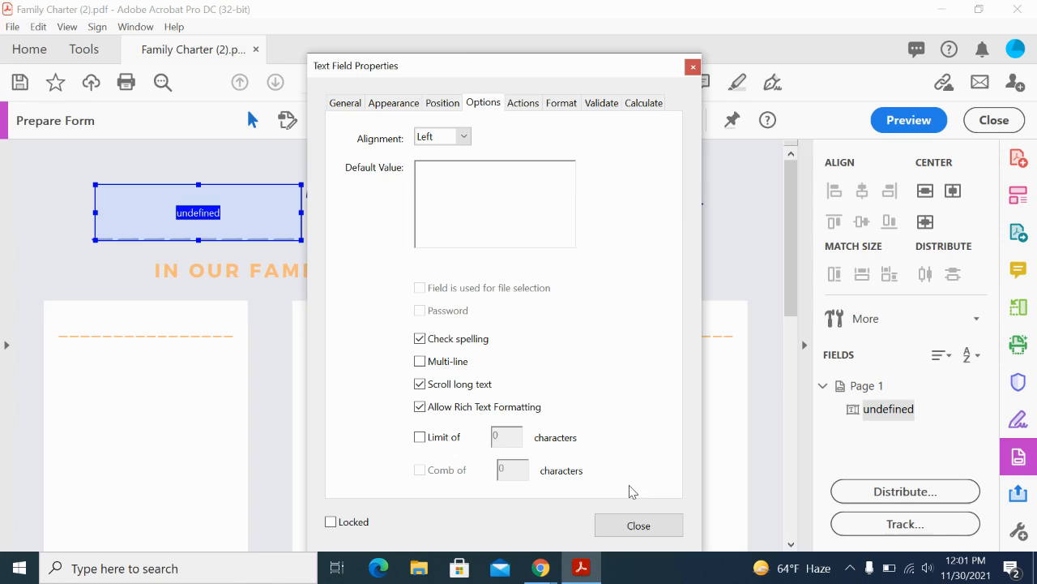
left_click(639, 526)
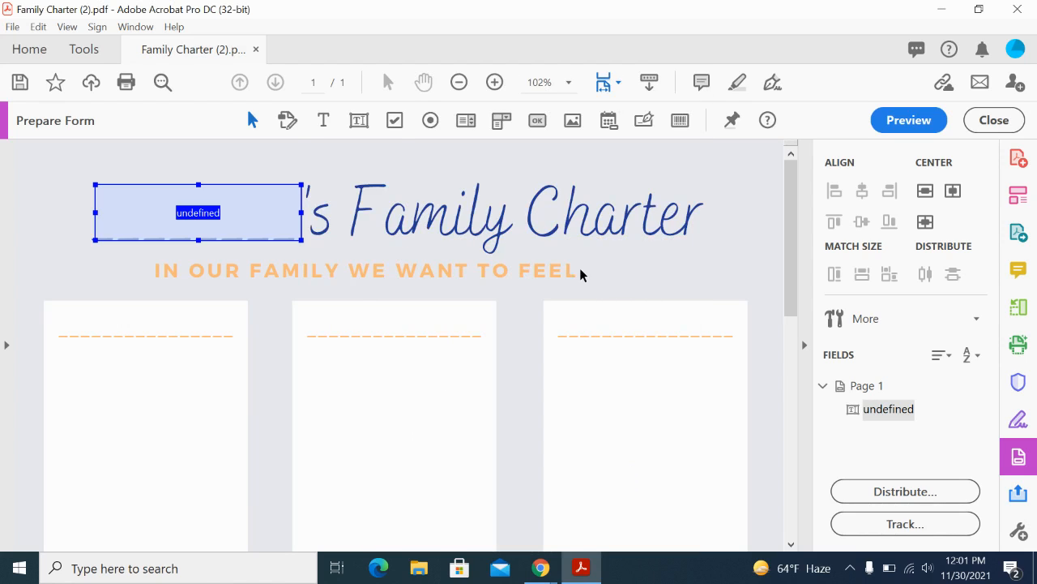
Place a new text field 'Text1' over the first column box's subtitle line and select it
left_click(165, 347)
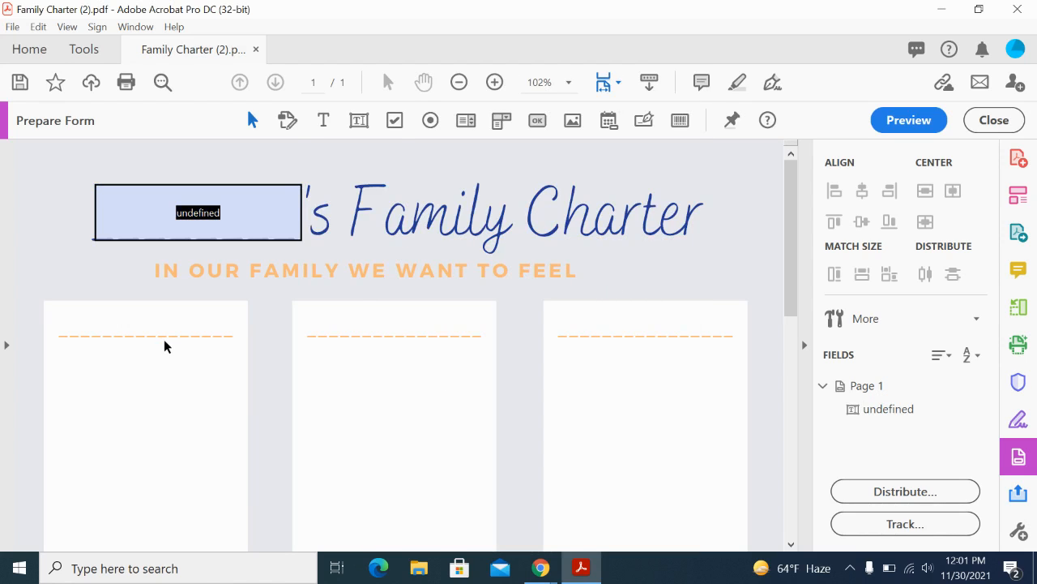
mouse_move(645, 386)
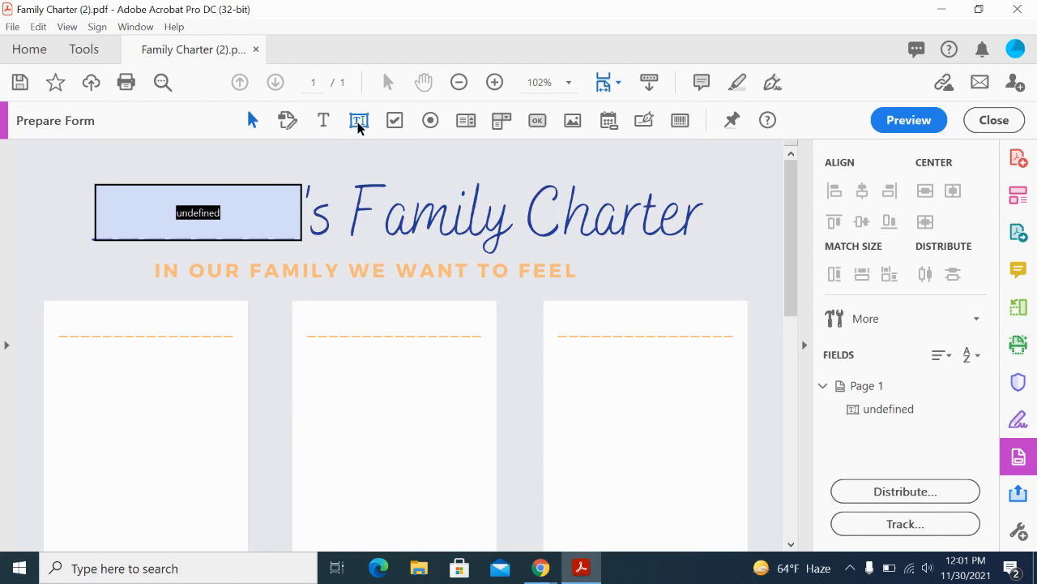
mouse_move(360, 120)
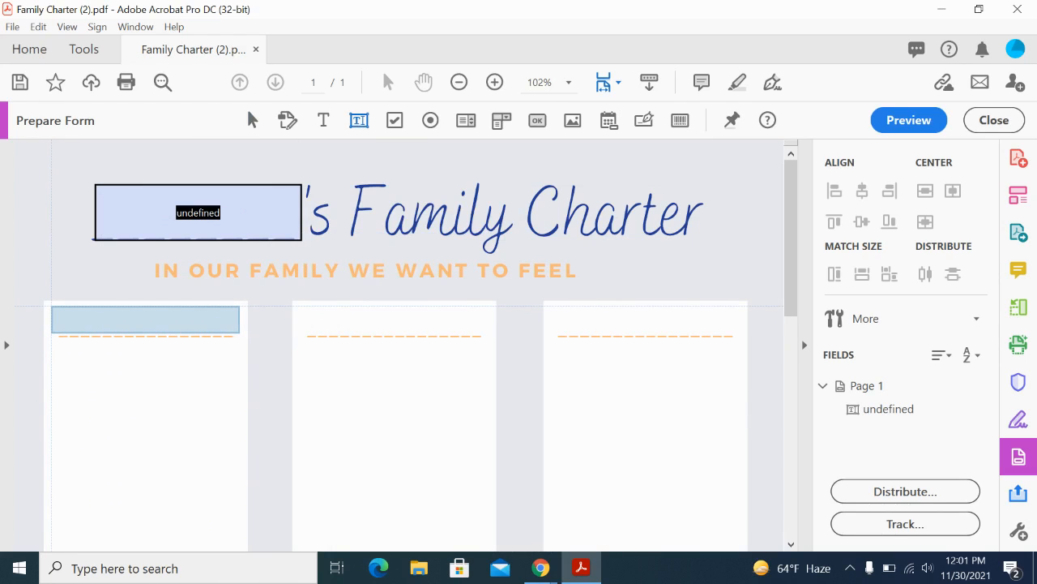
left_click(146, 319)
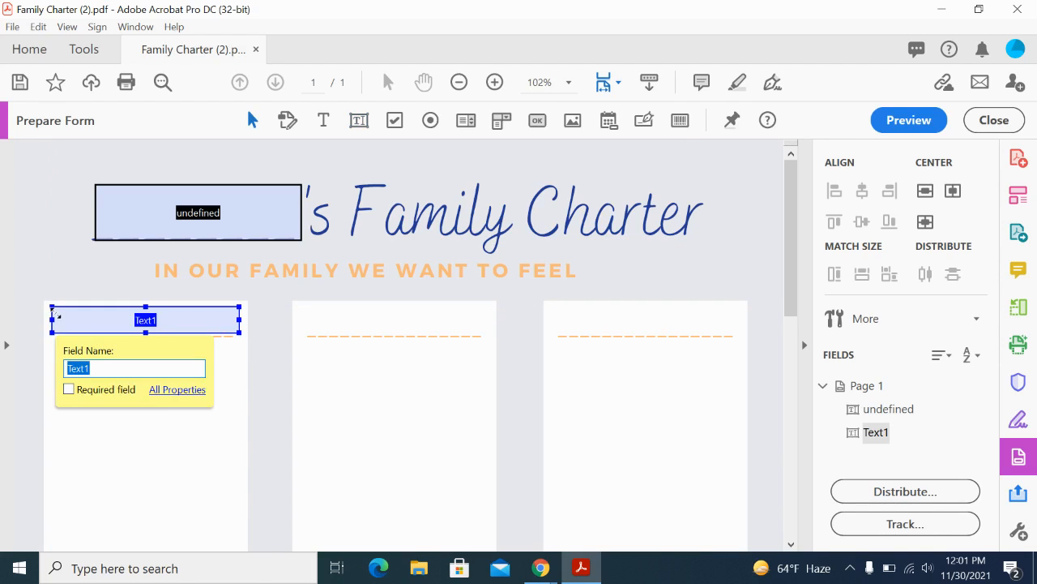
left_click(209, 397)
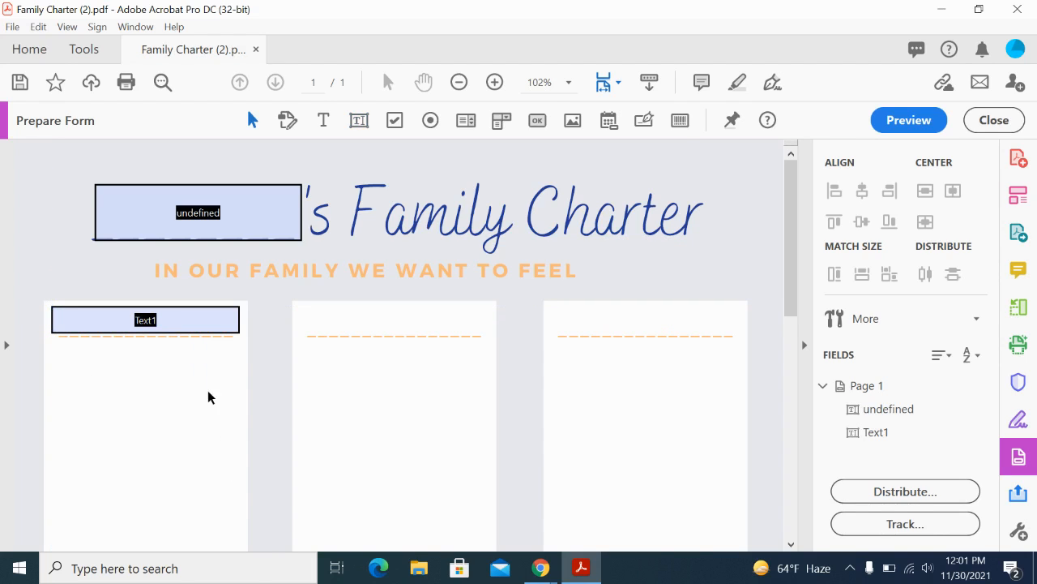
left_click(146, 319)
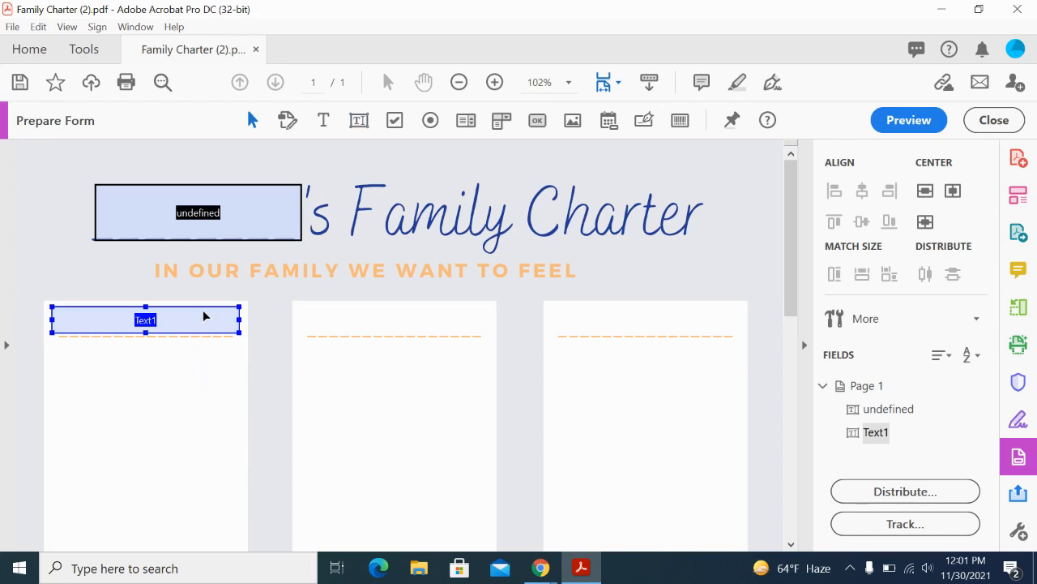
Enable rich text formatting for Text1 in its properties, leaving multi-line off
right_click(146, 319)
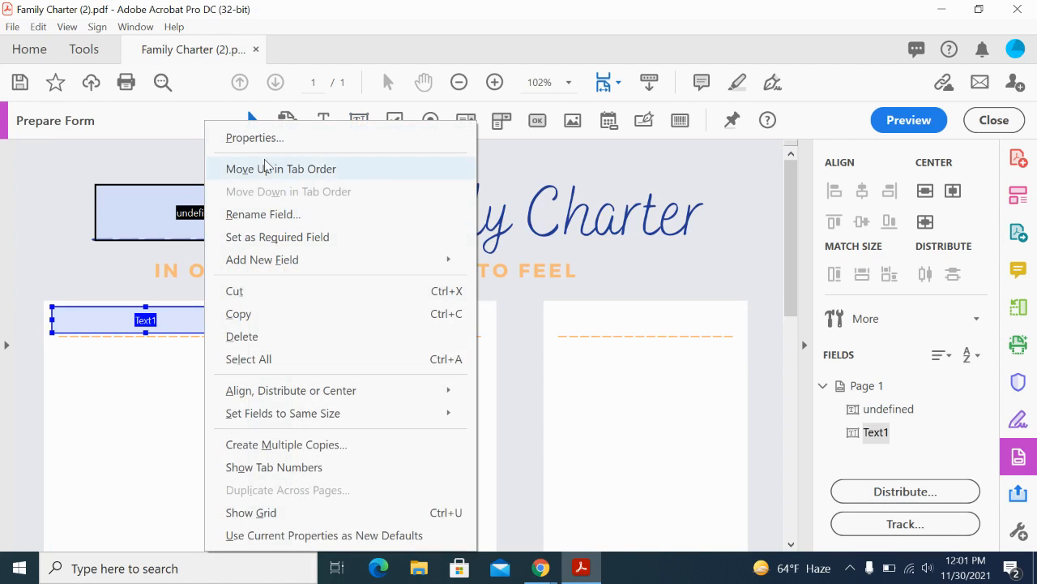
left_click(253, 136)
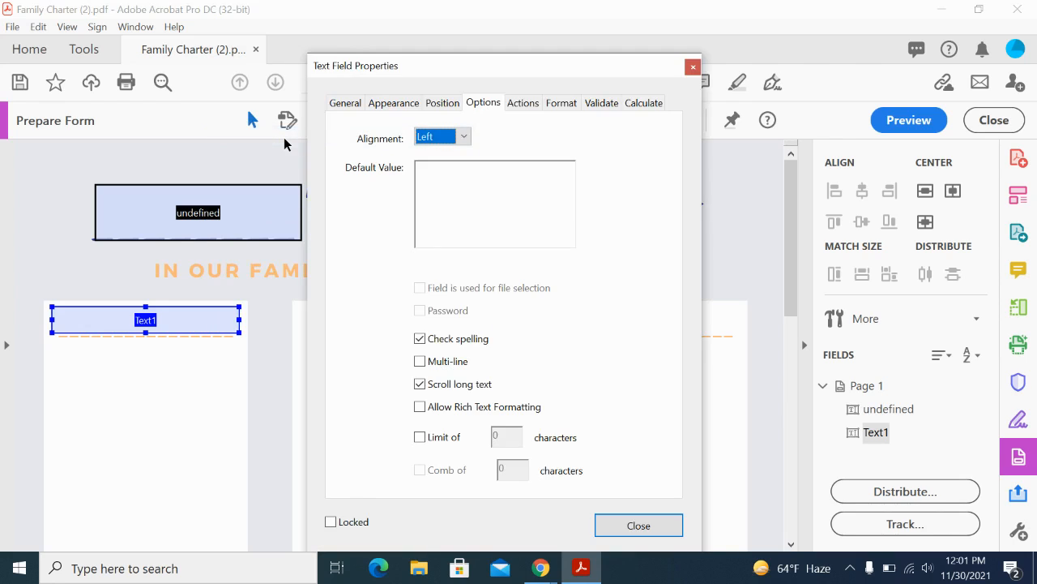
mouse_move(495, 306)
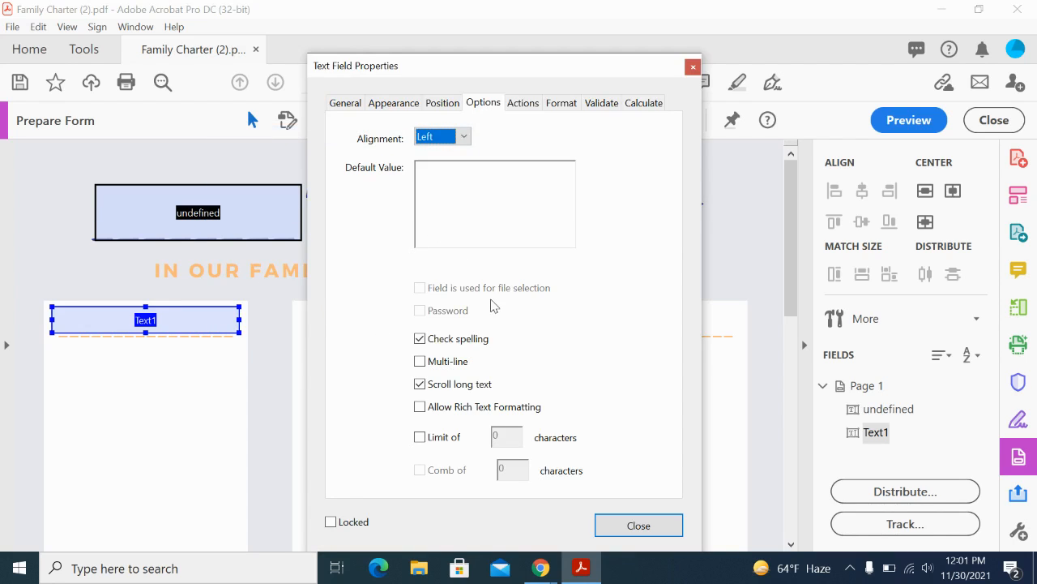
left_click(419, 359)
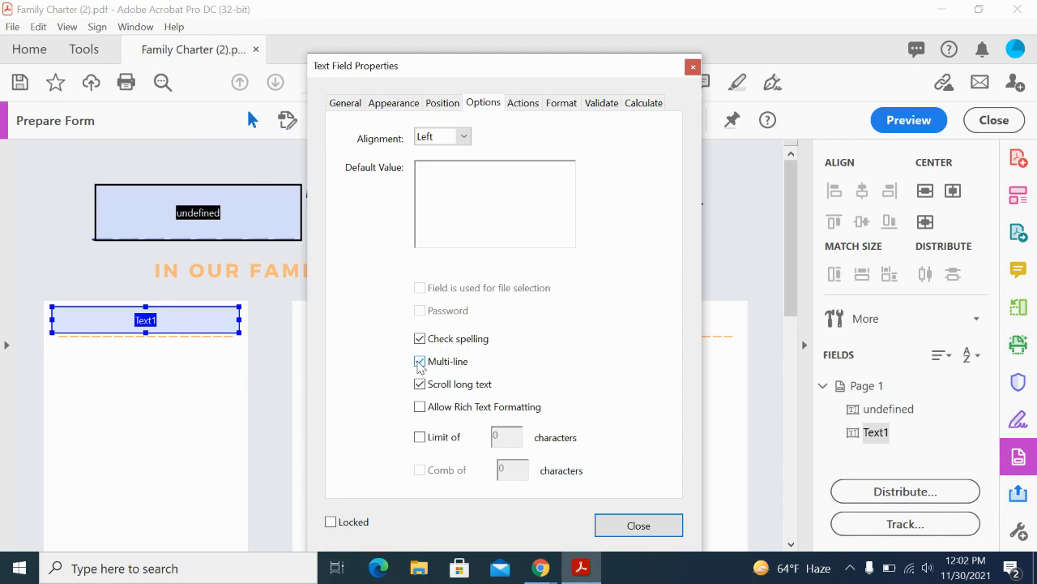
left_click(420, 360)
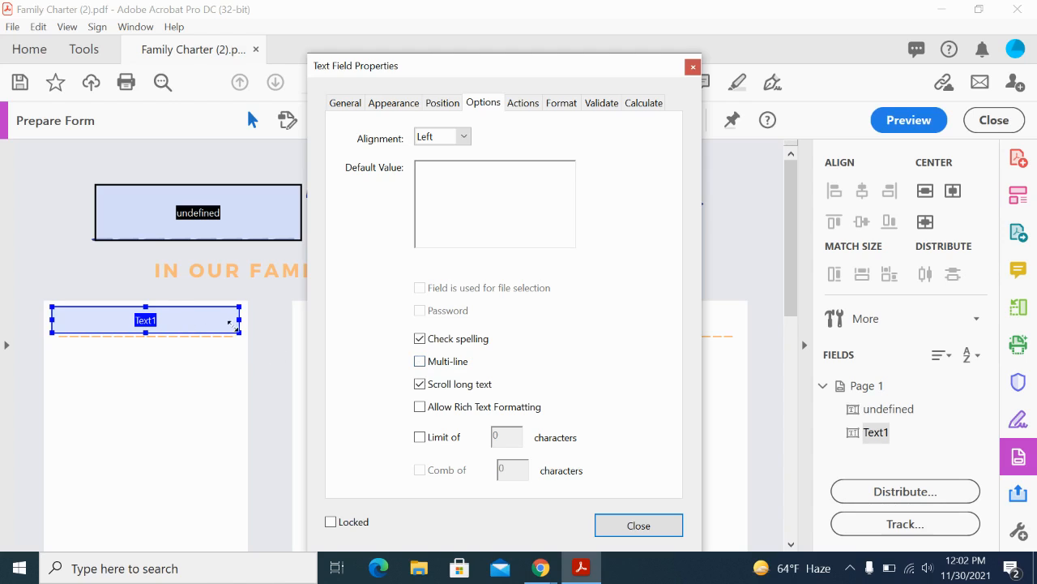
mouse_move(462, 380)
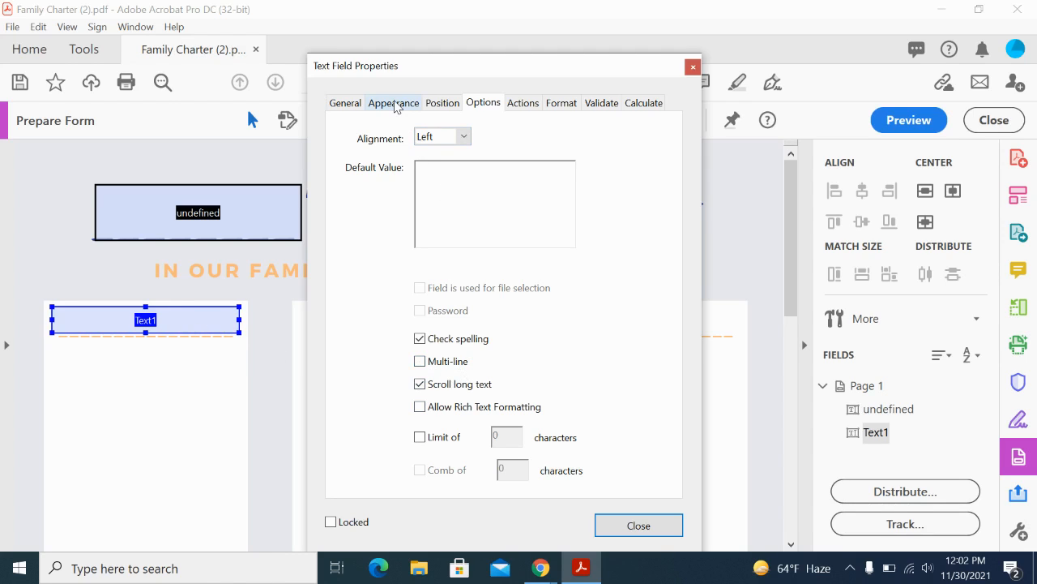
left_click(420, 406)
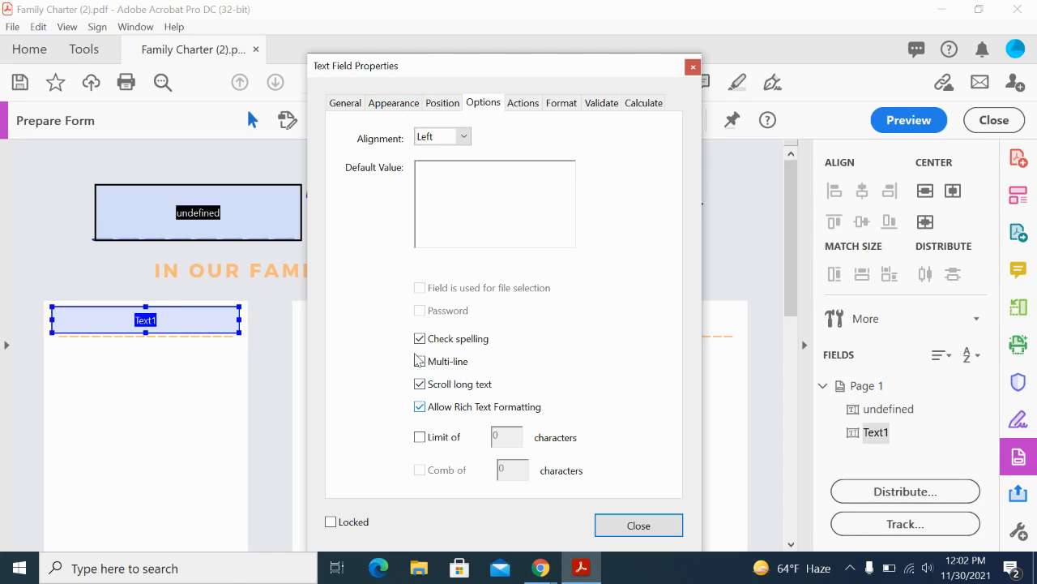
Review Text1's 12-point Helvetica appearance and close the field properties
left_click(392, 102)
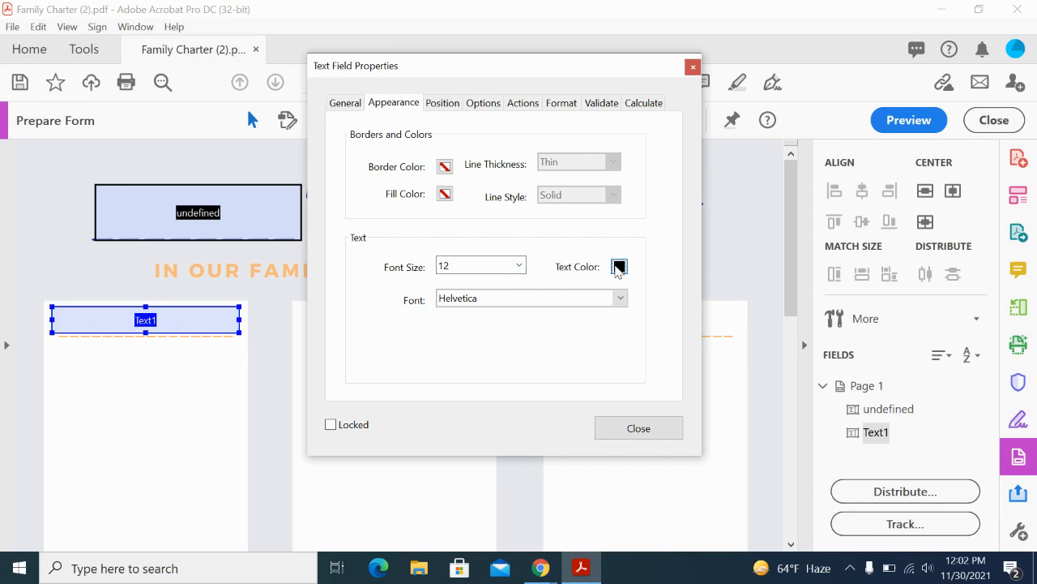
left_click(619, 266)
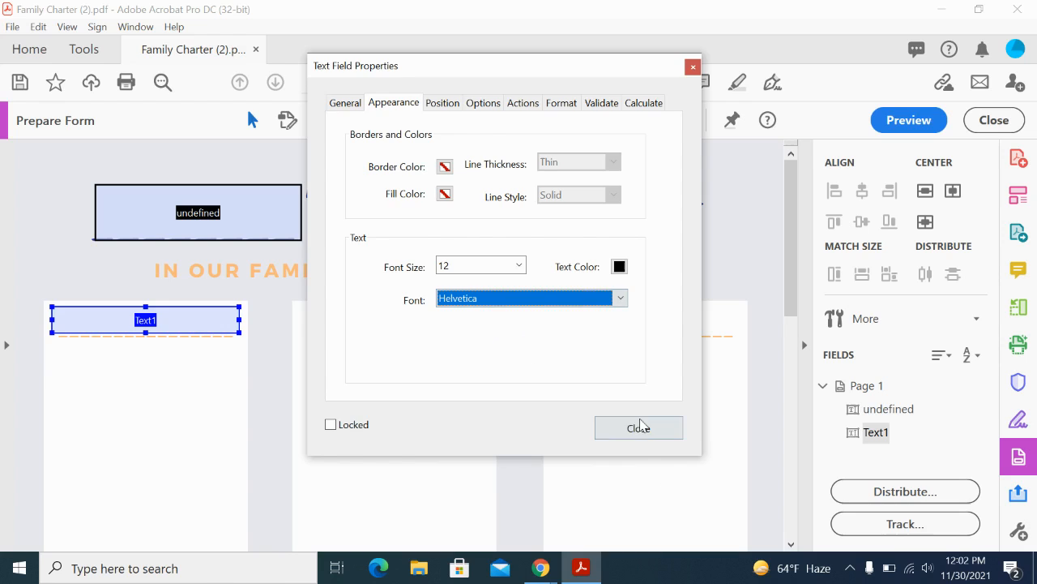
left_click(639, 428)
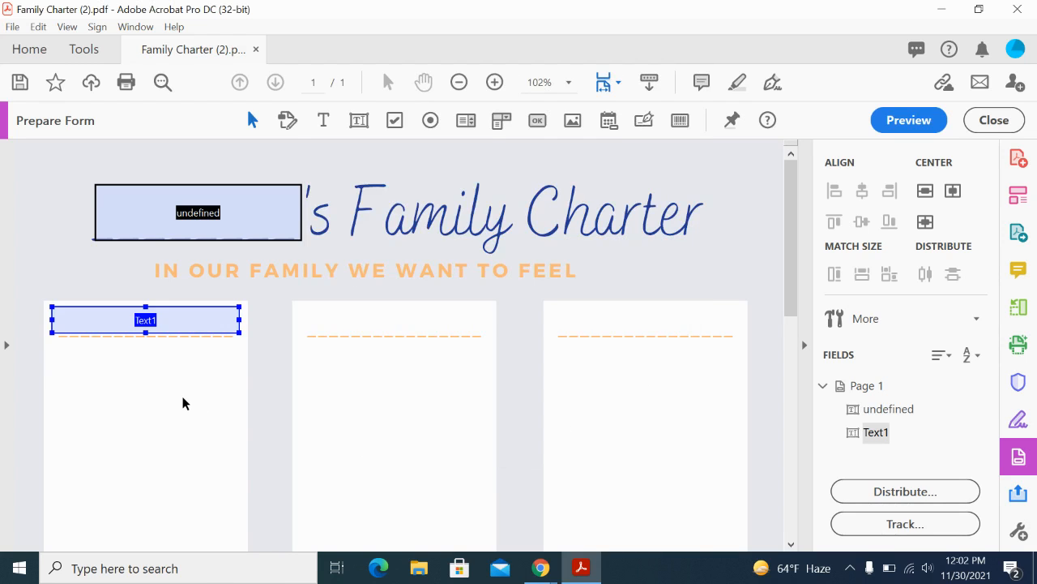
mouse_move(217, 327)
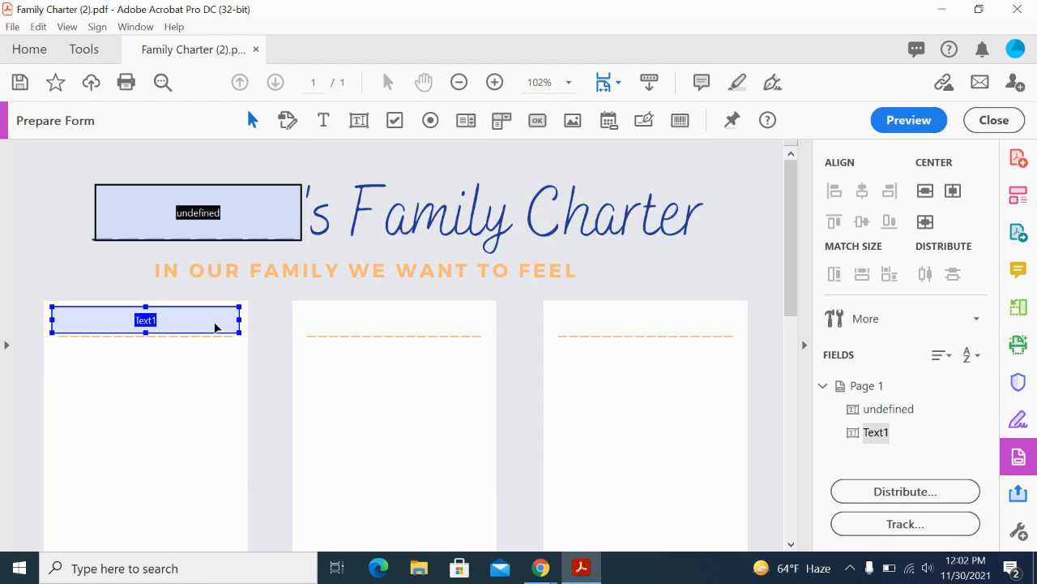
Place matching subtitle fields Text2 and Text3 at the top of the middle and right columns
right_click(145, 320)
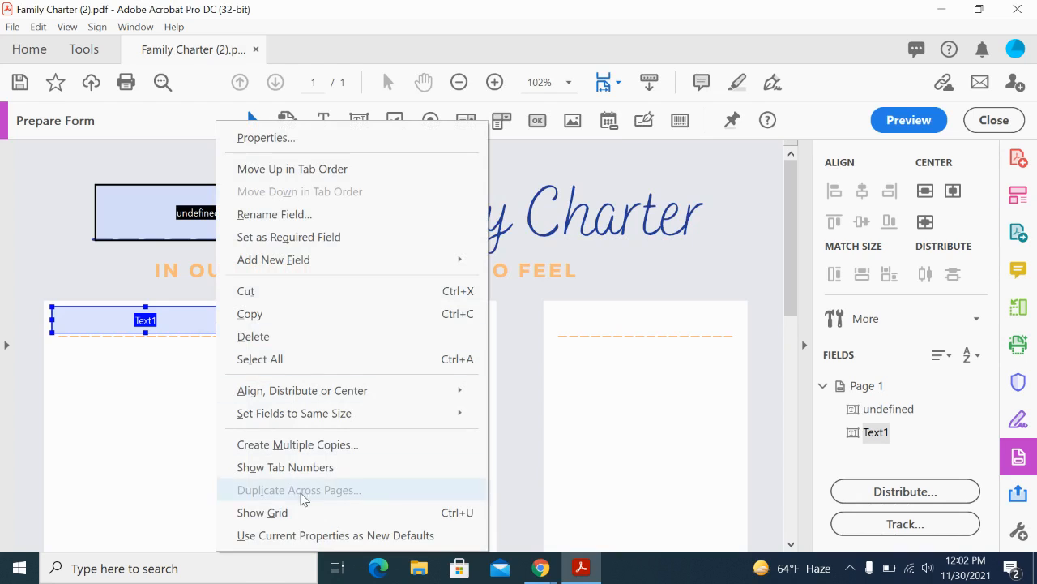
mouse_move(334, 535)
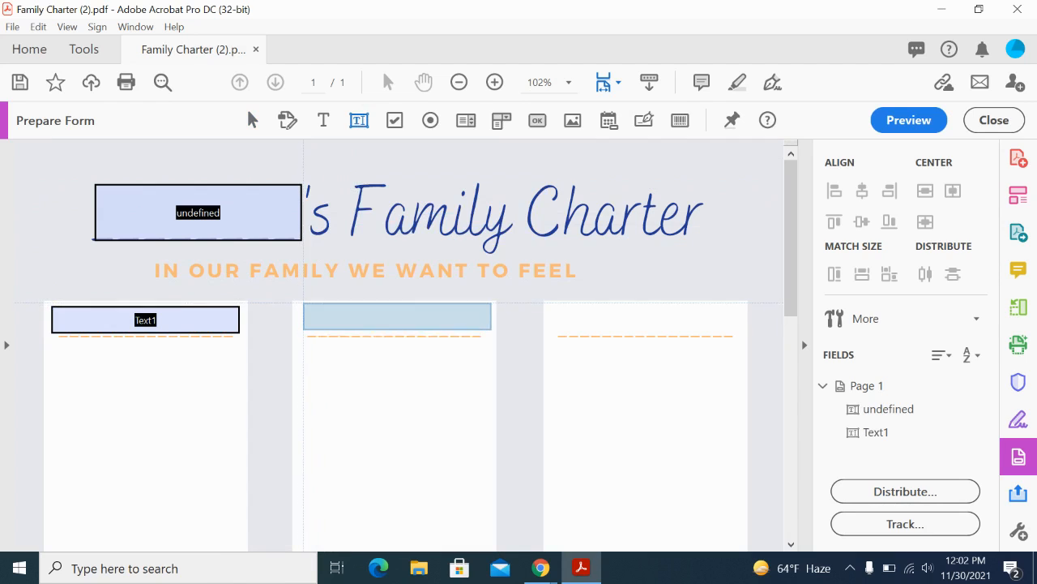
left_click(395, 317)
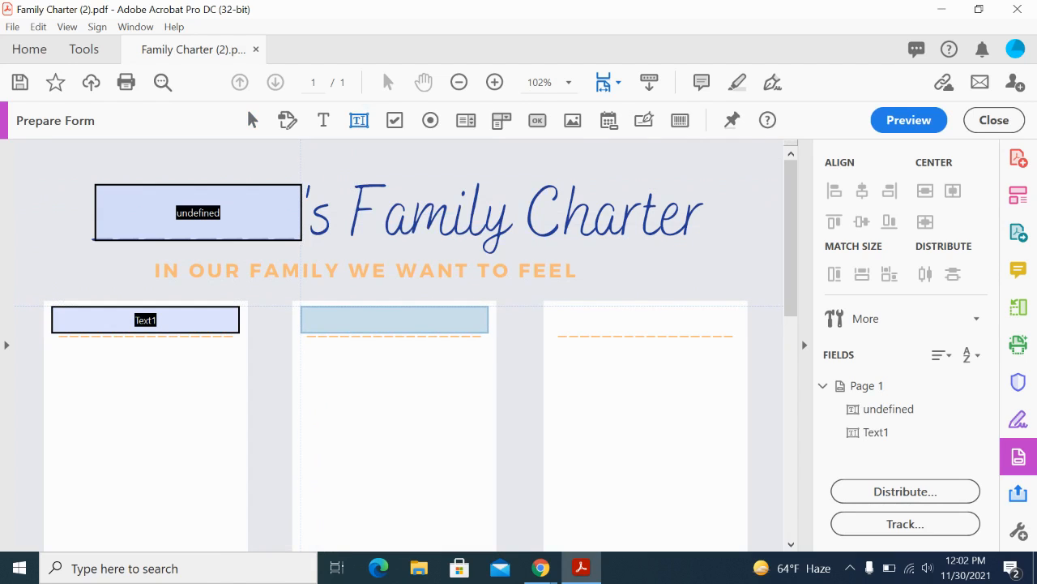
left_click(395, 319)
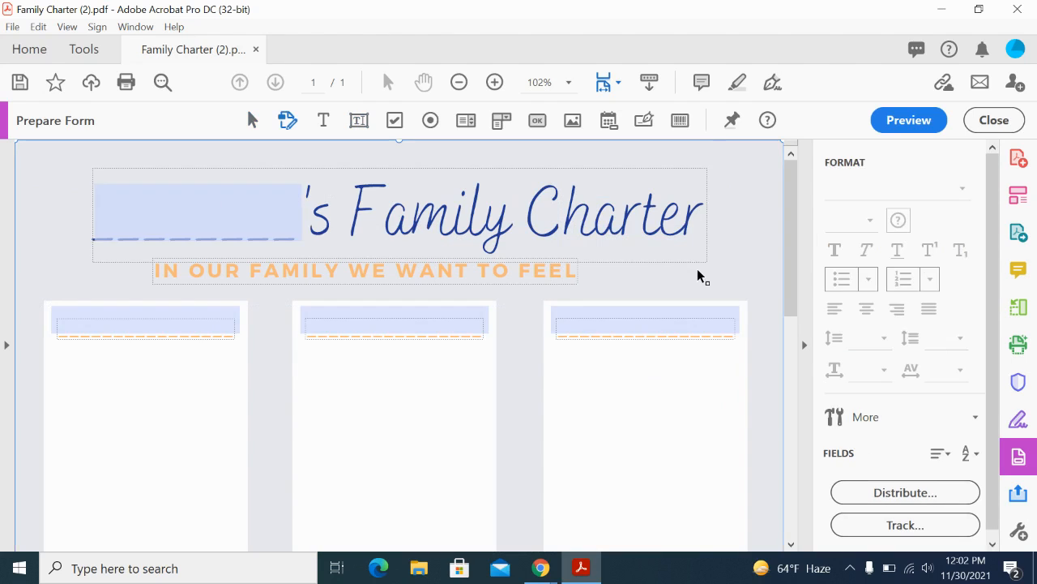
mouse_move(202, 353)
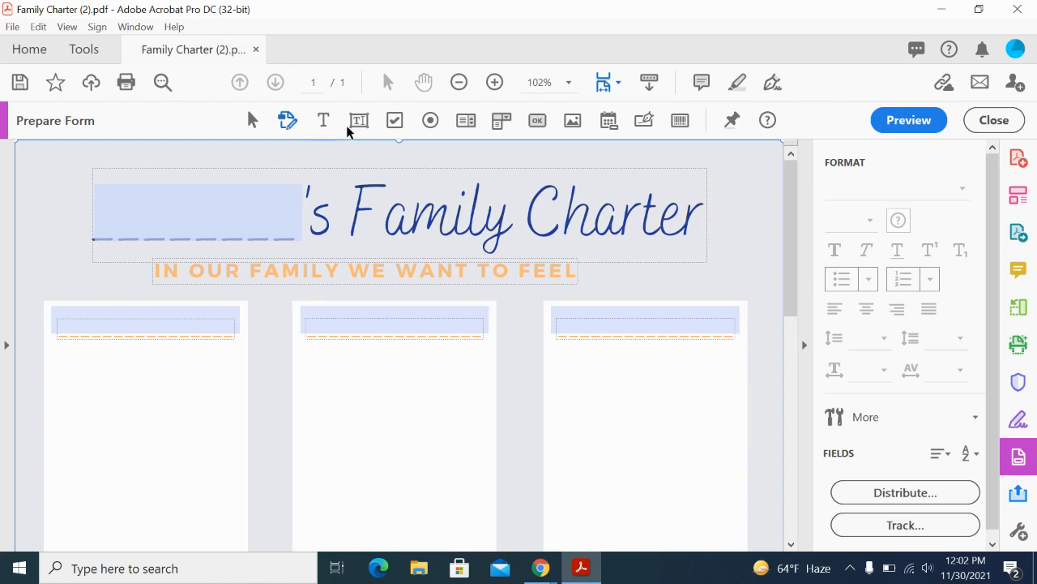
left_click(360, 120)
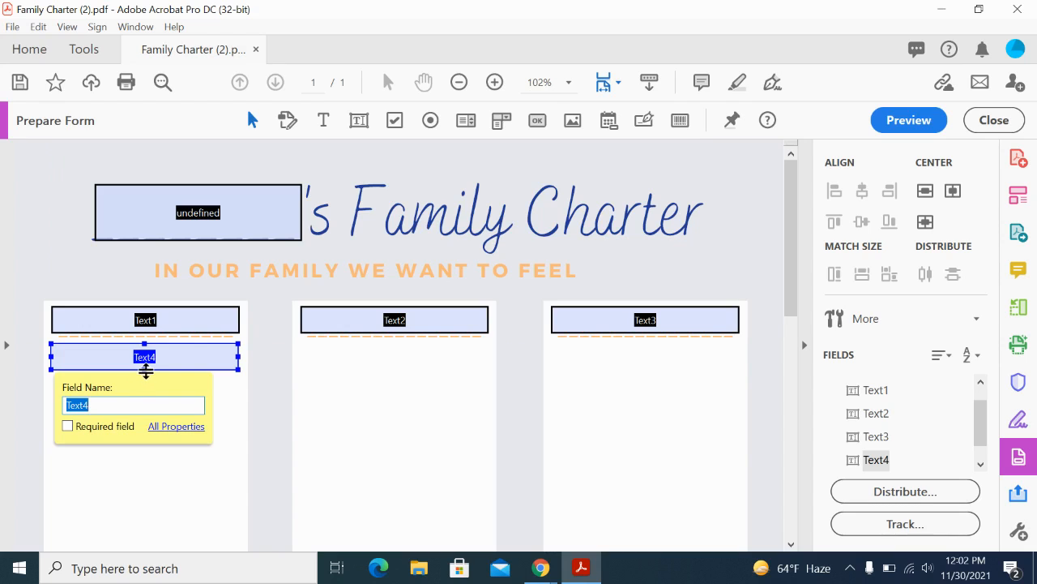
Stretch Text4 down to fill the left column beneath Text1
left_click_drag(144, 369, 144, 539)
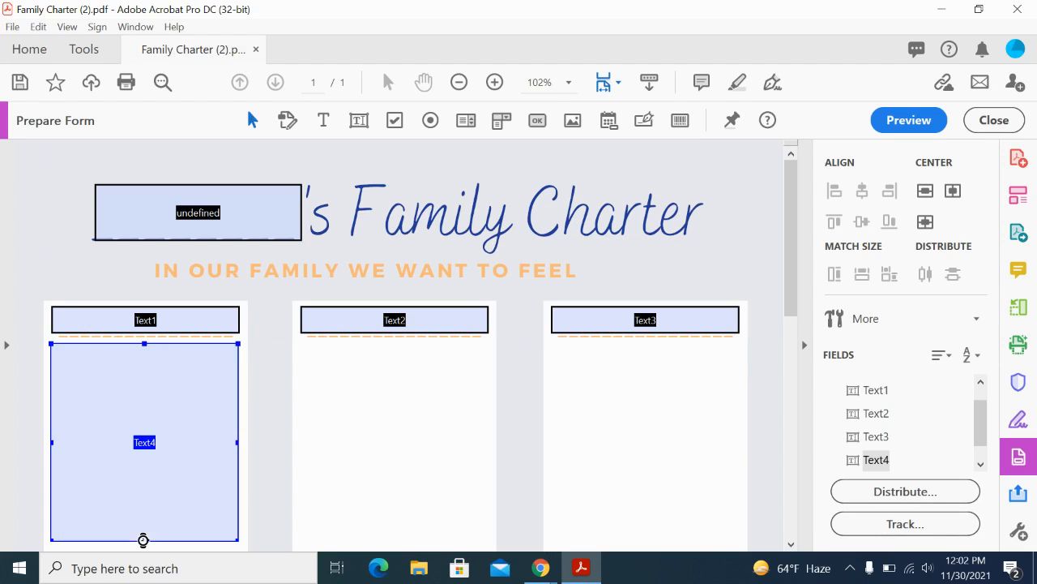
right_click(142, 440)
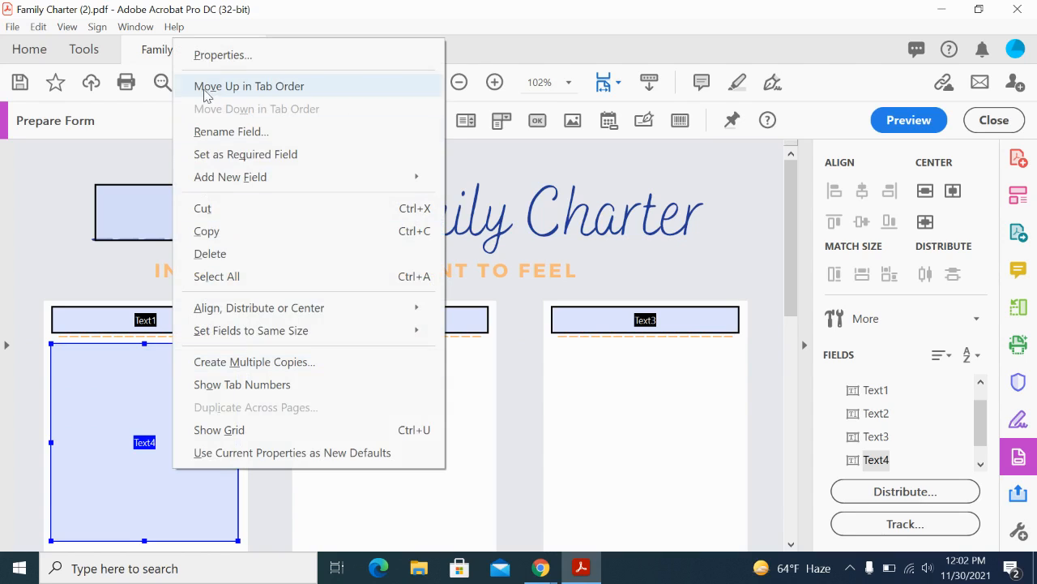
Enable Multi-line in Text4's field properties Options
left_click(222, 56)
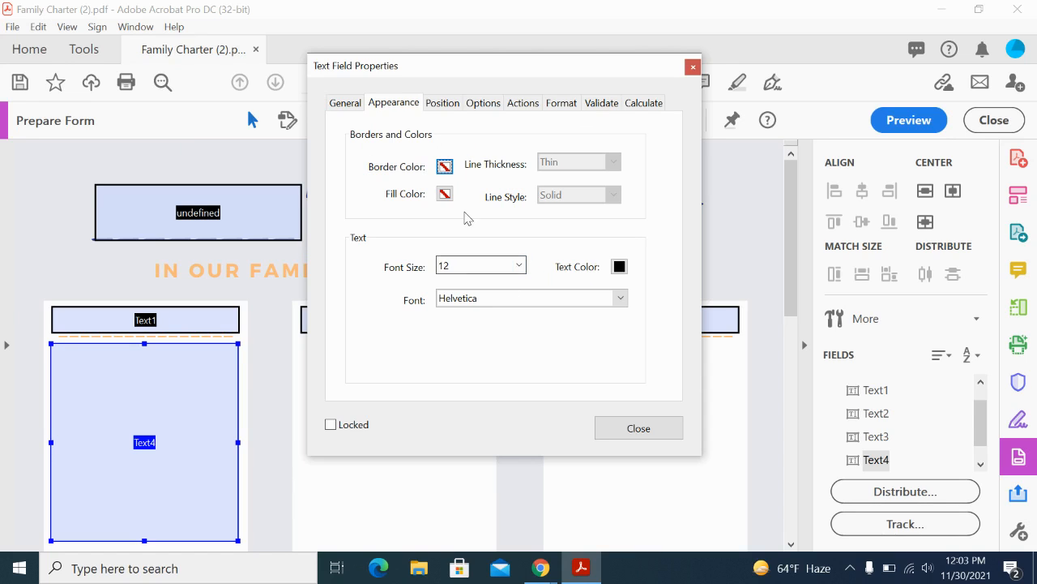
left_click(483, 102)
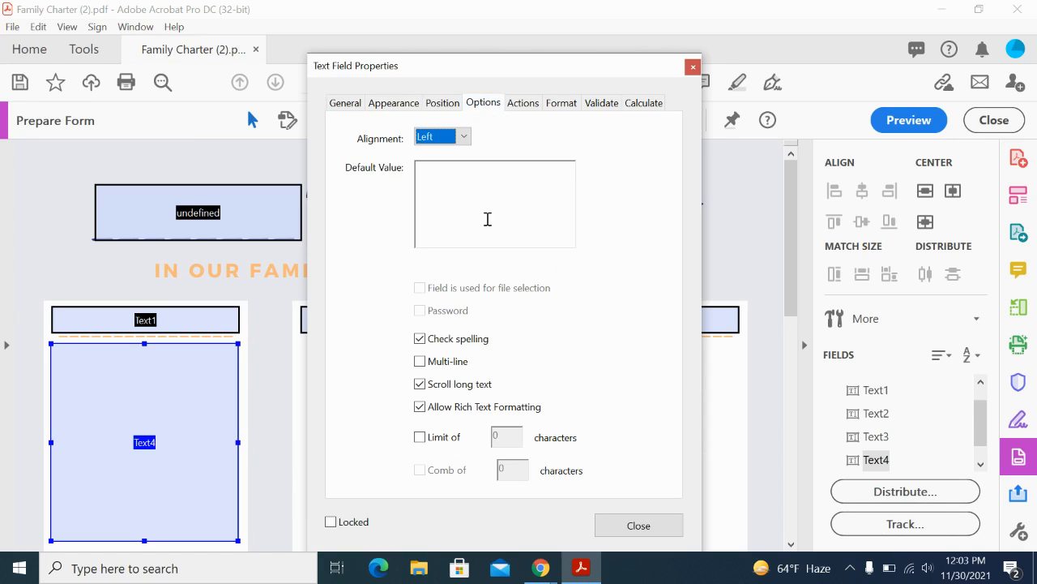
left_click(420, 360)
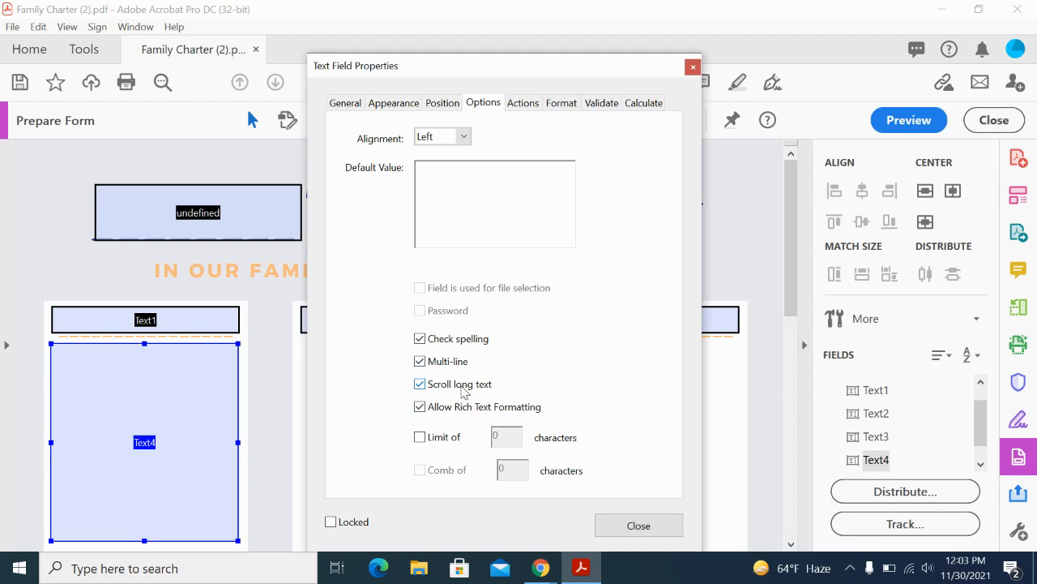
mouse_move(493, 423)
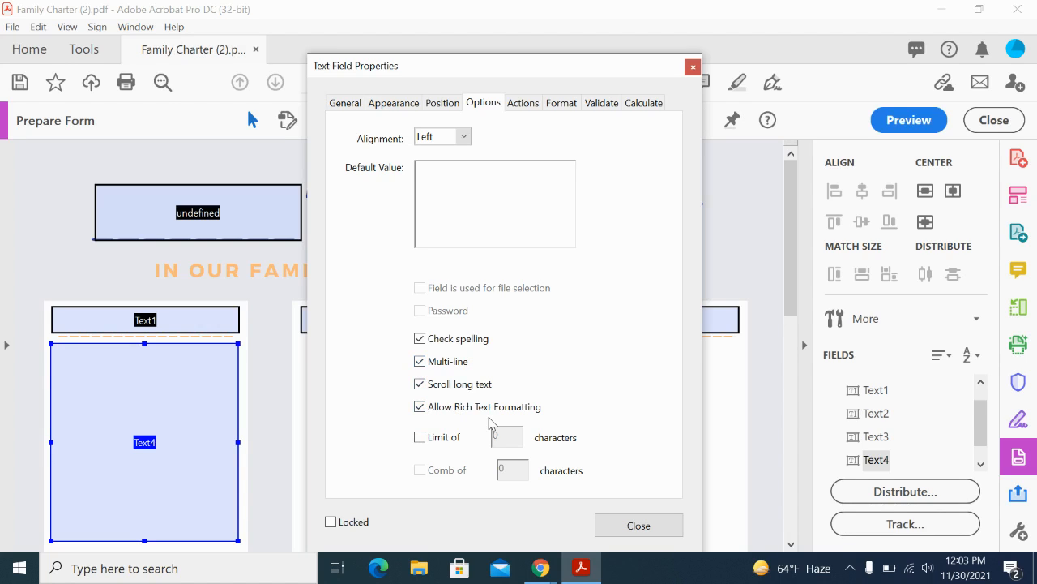
mouse_move(403, 113)
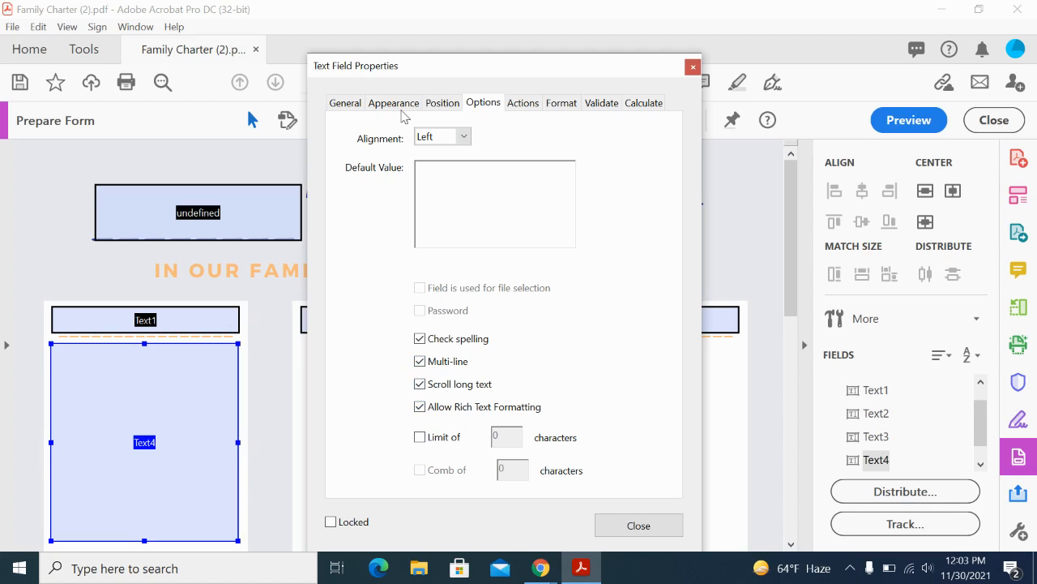
Review Text4's Appearance, Position, Validate, Actions and General settings, then close properties
left_click(393, 102)
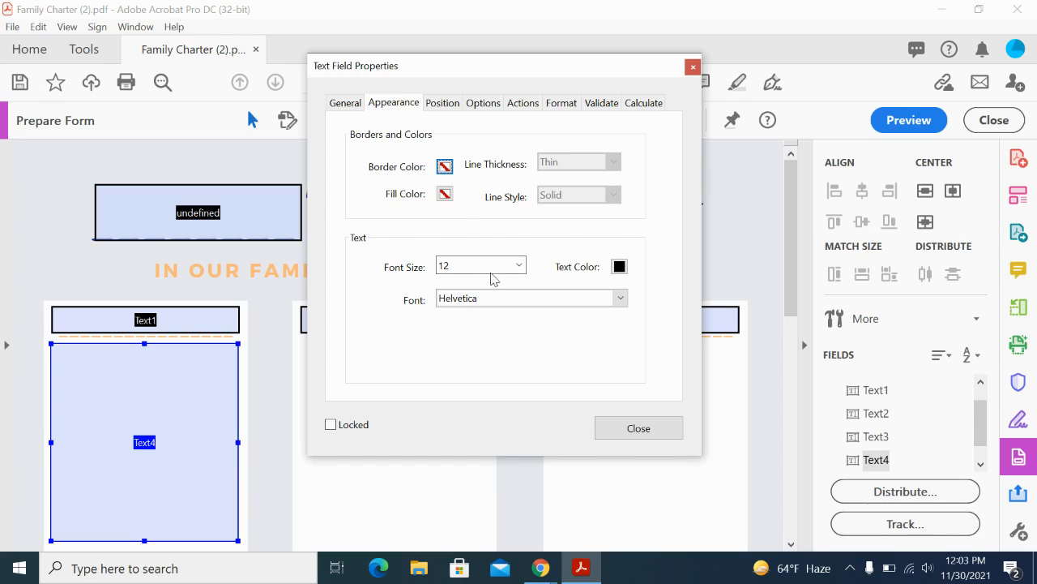
left_click(483, 104)
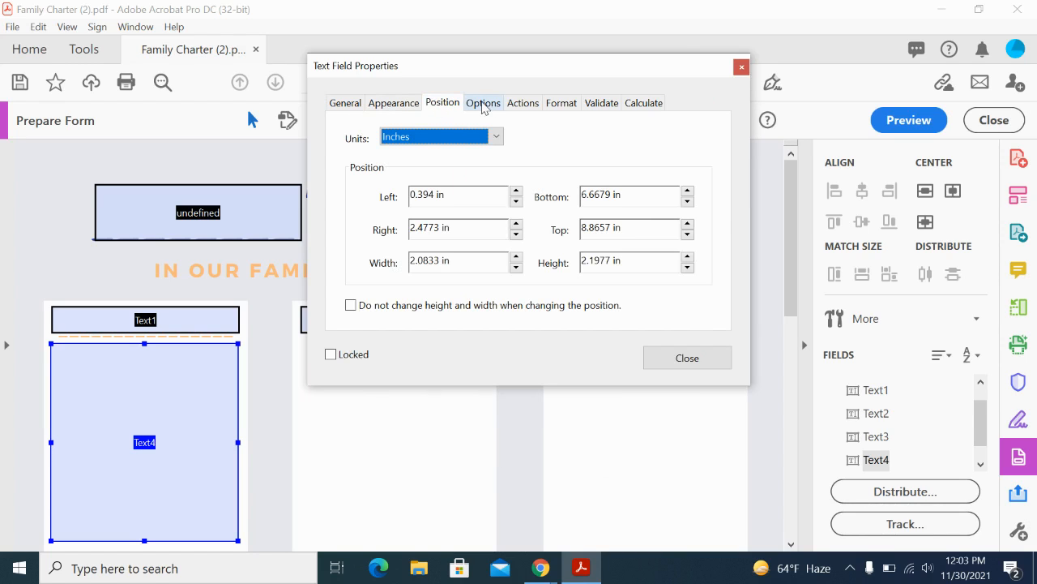
left_click(602, 102)
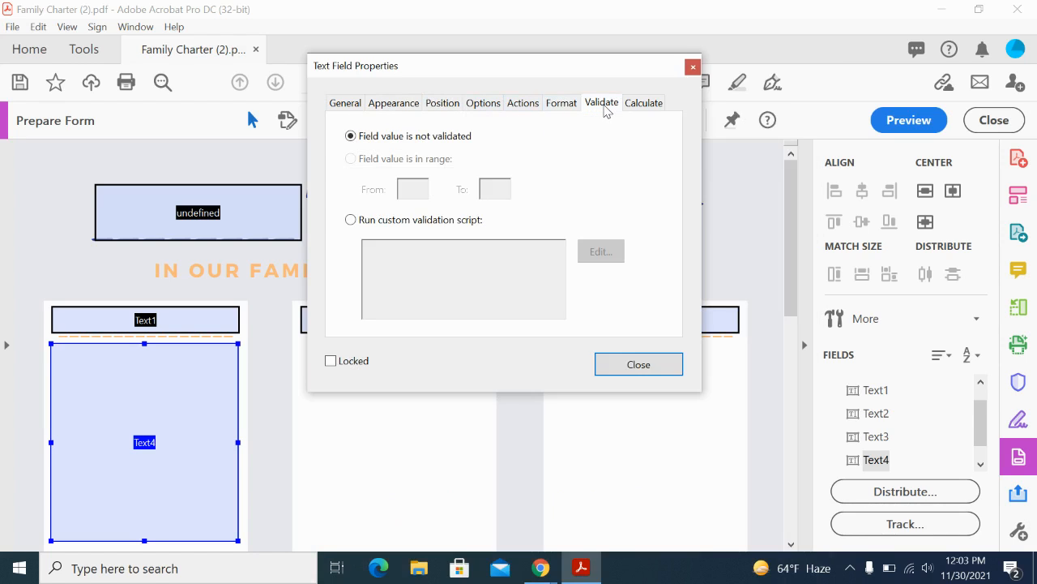
left_click(522, 102)
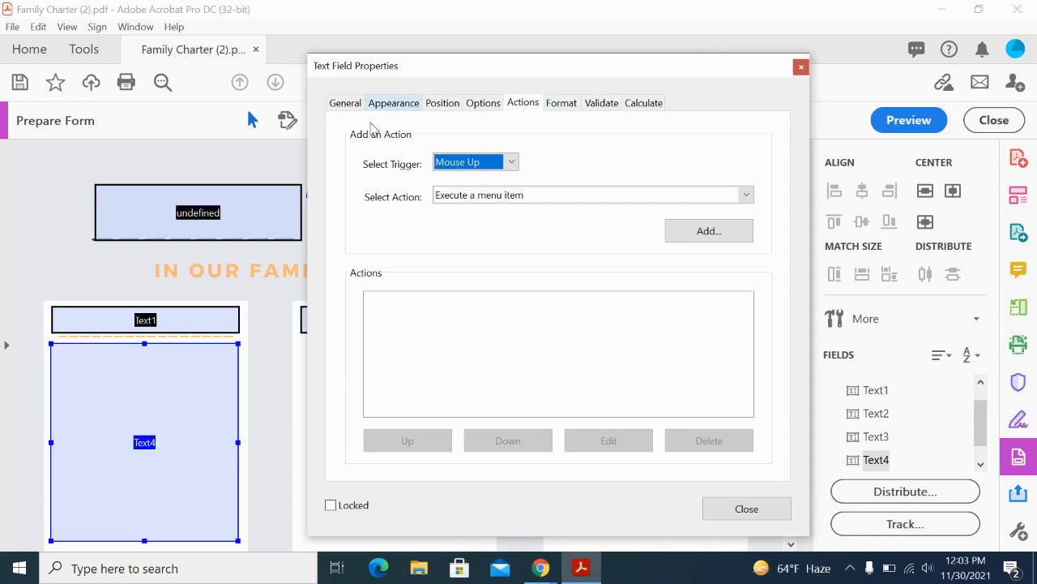
left_click(344, 102)
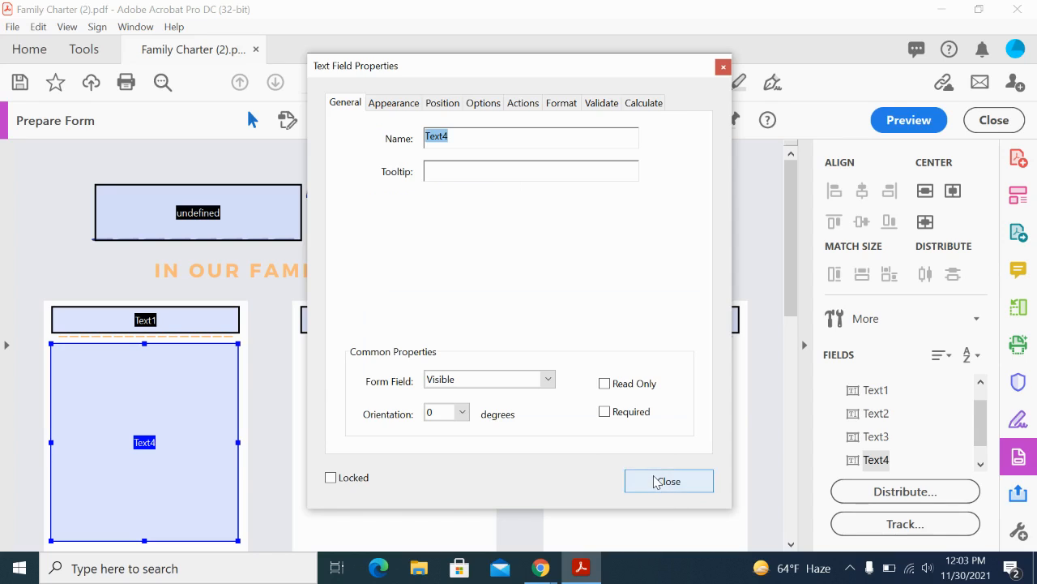
left_click(667, 480)
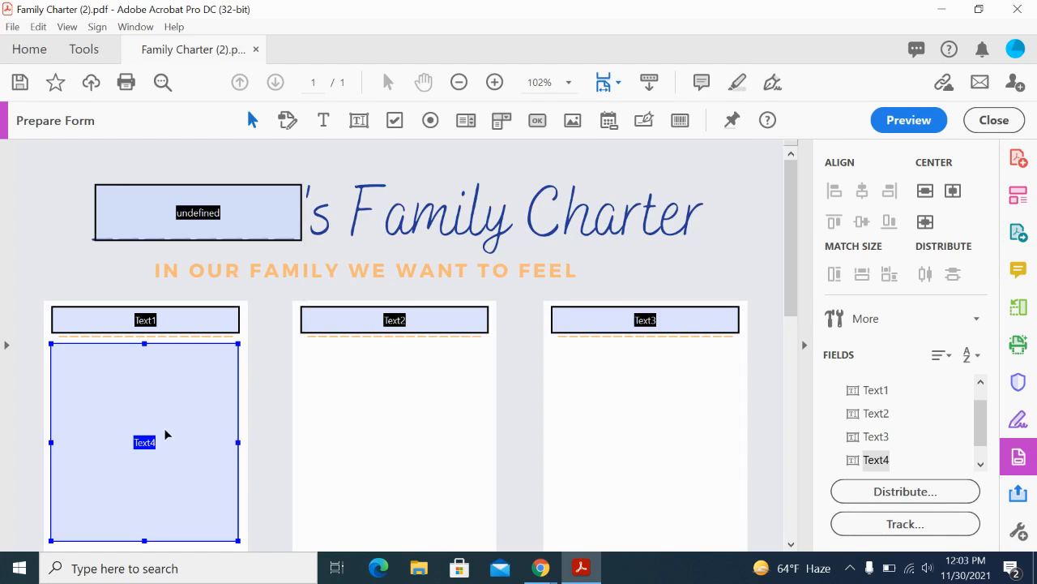
mouse_move(185, 397)
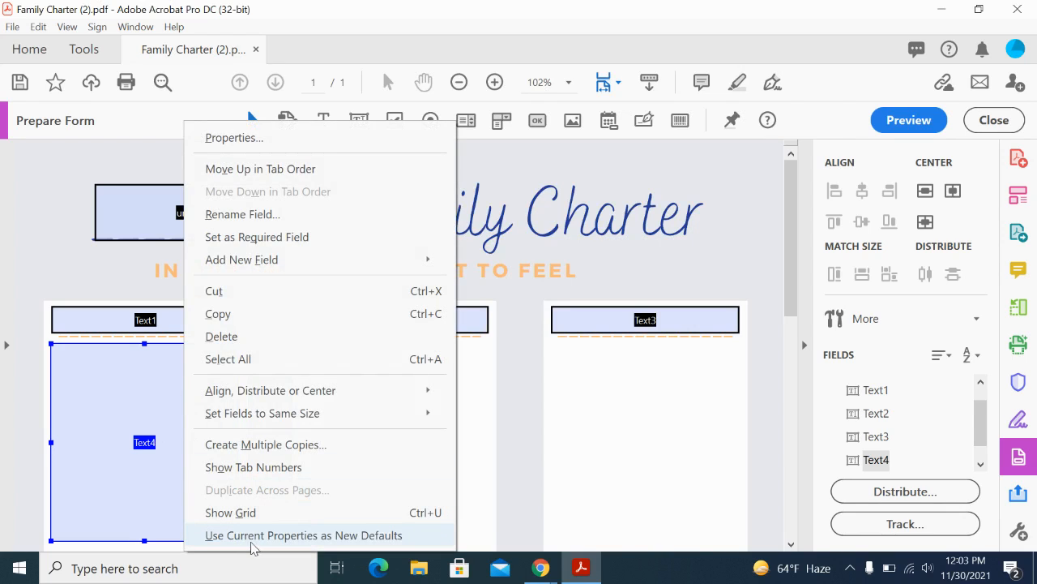
Make Text4's current properties the new defaults for drawing Text5 and Text6
left_click(301, 535)
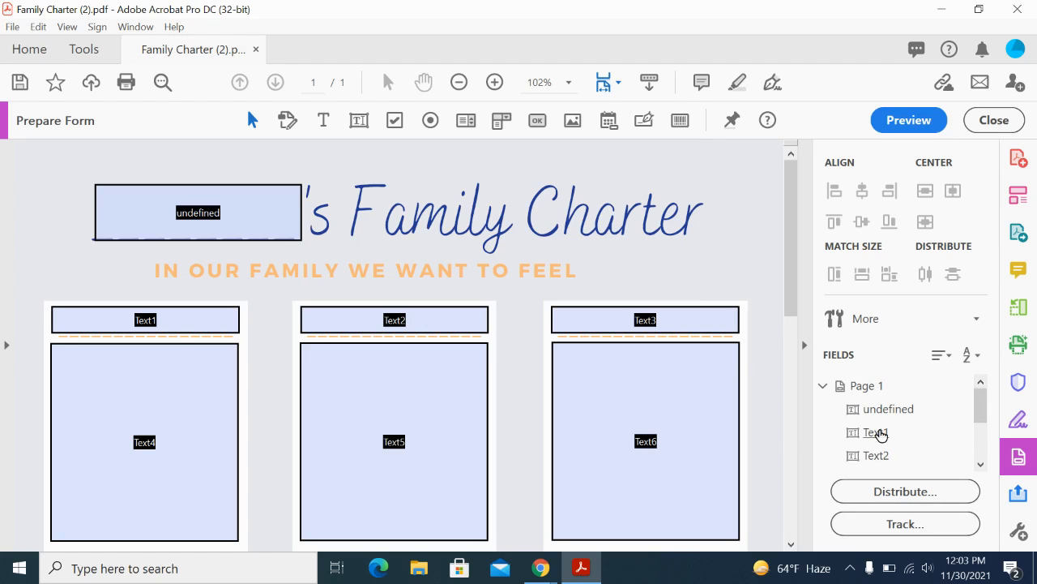
right_click(144, 319)
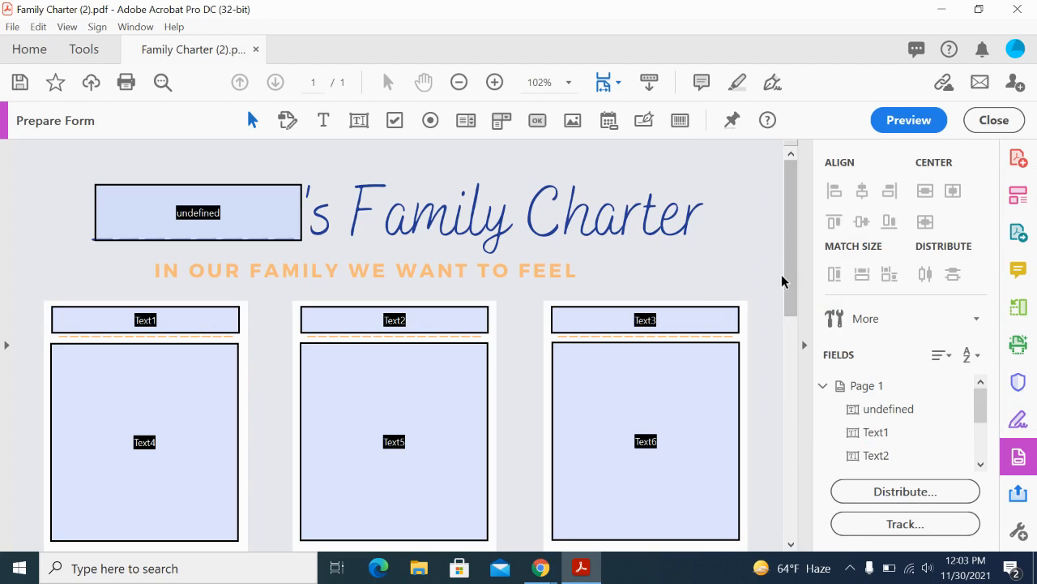
left_click(142, 441)
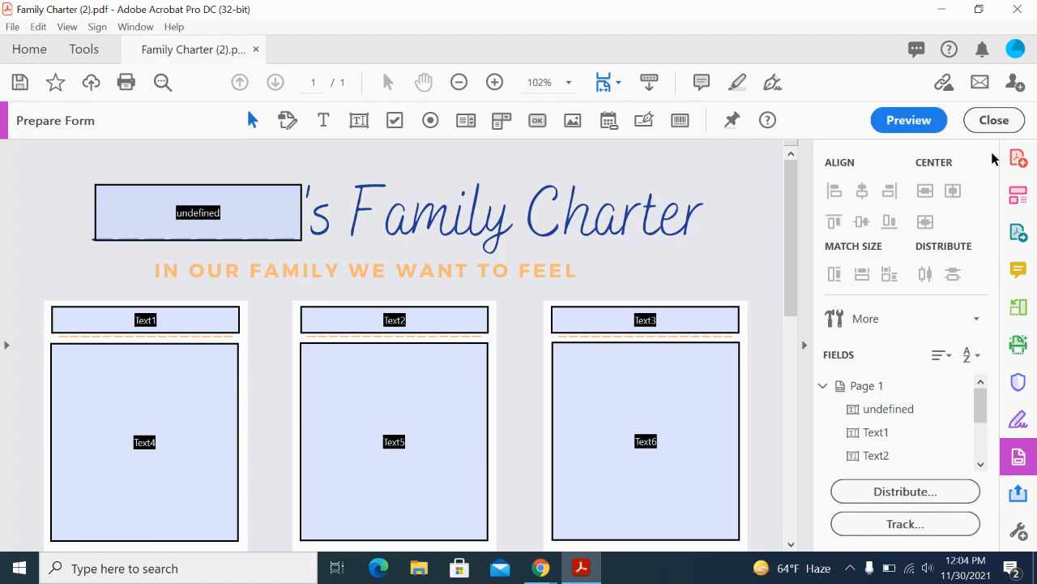
mouse_move(1027, 133)
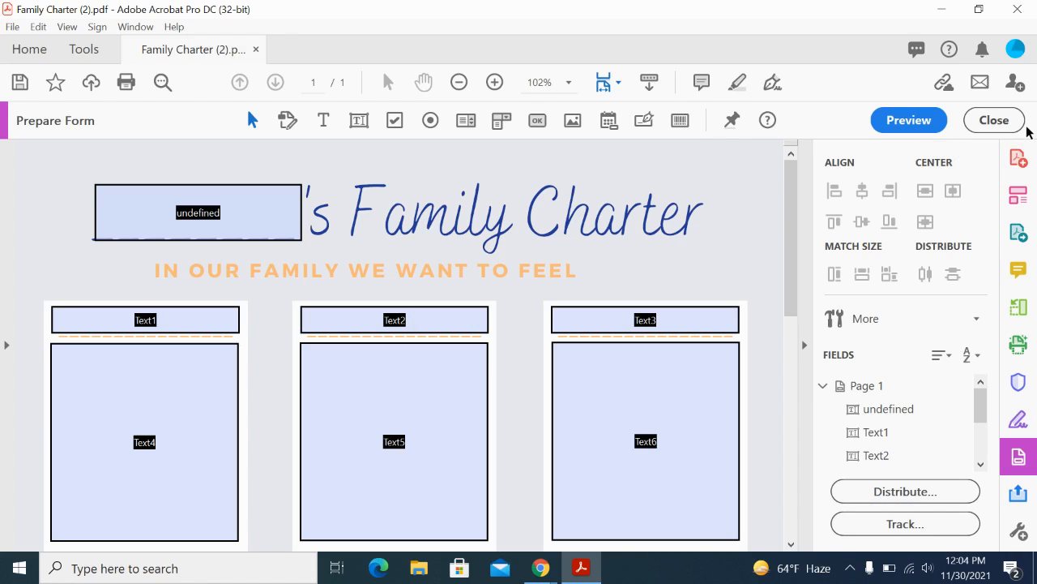
mouse_move(995, 120)
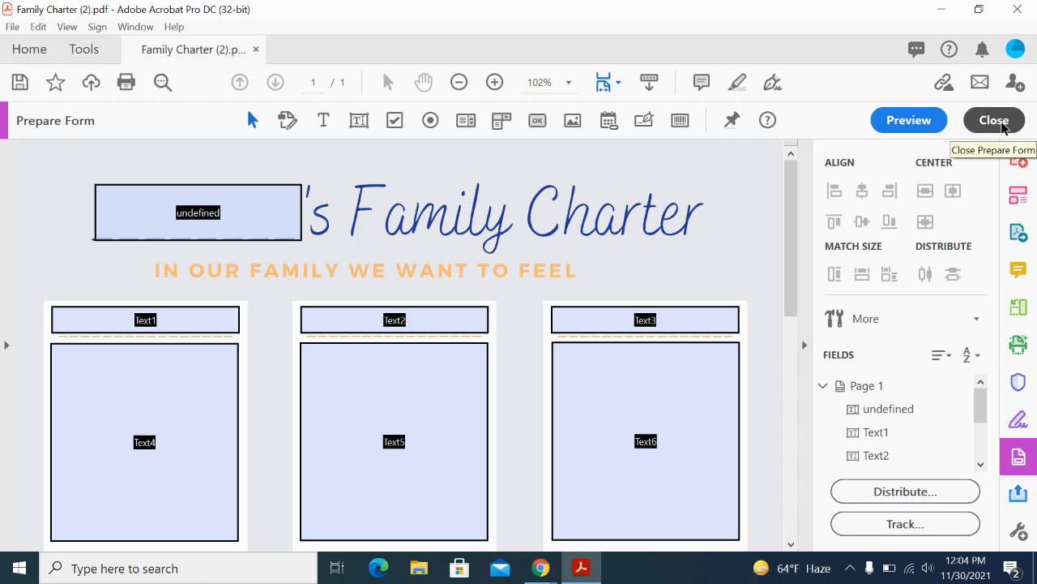